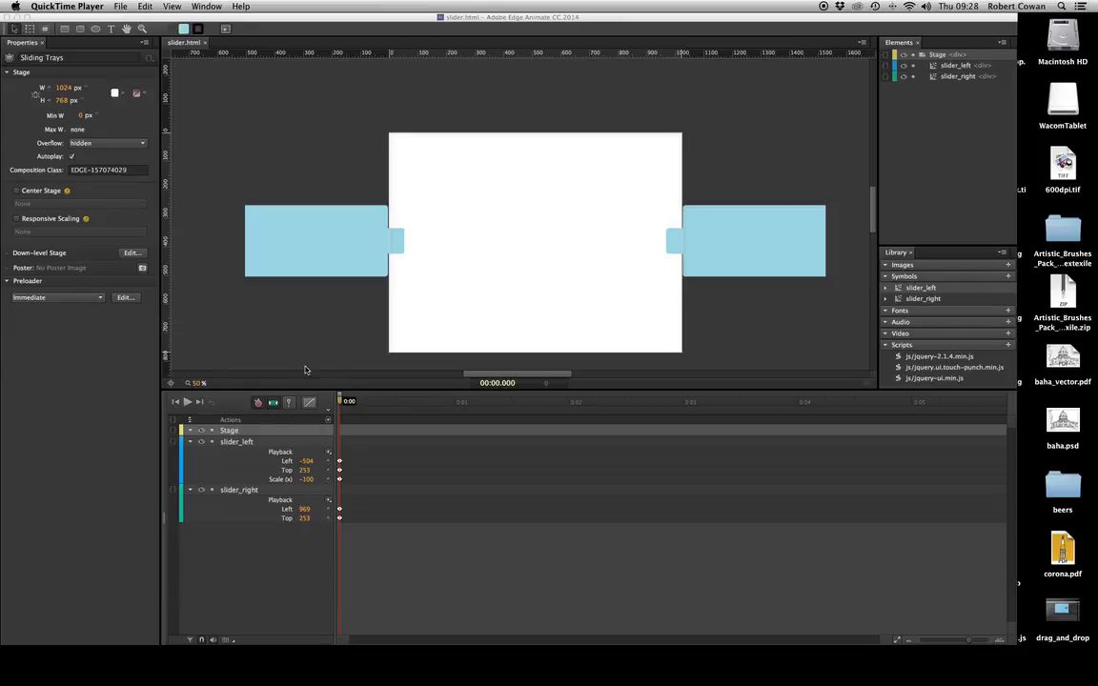
mouse_move(443, 423)
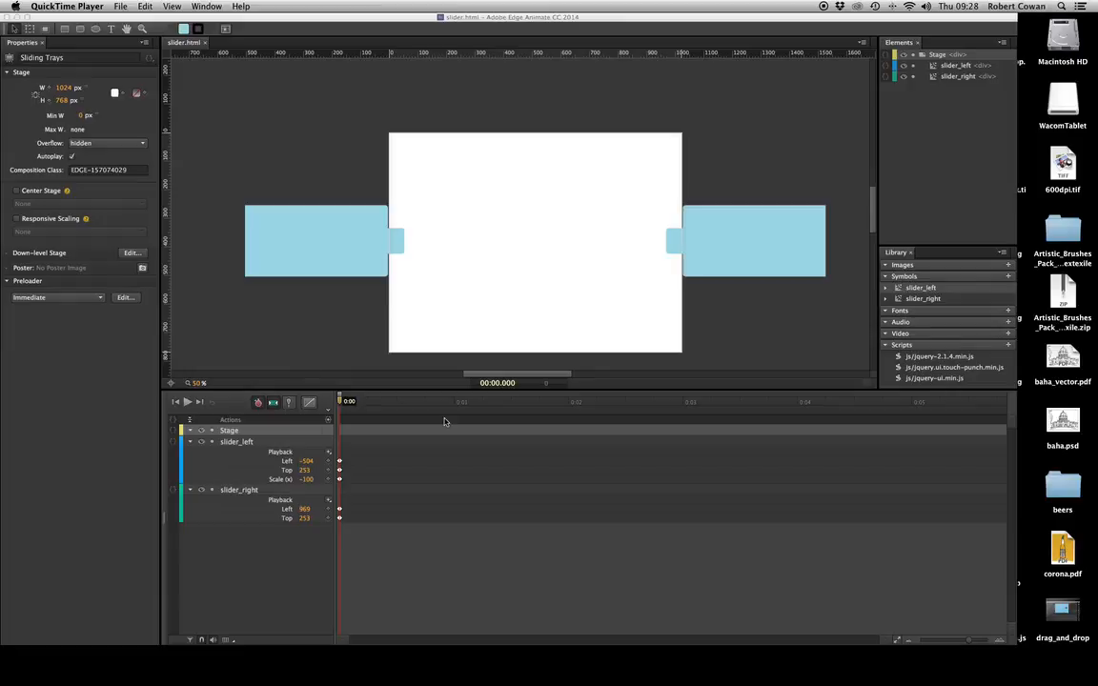
mouse_move(489, 396)
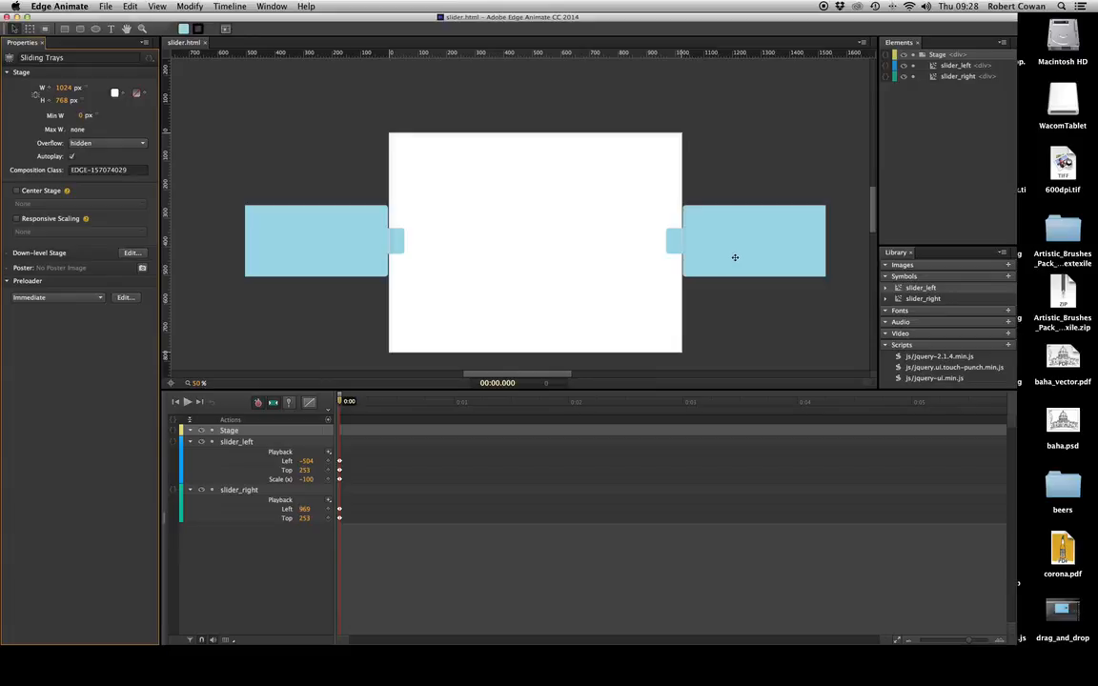
Select the slider_right tray on the stage to display its position and size properties.
left_click(752, 241)
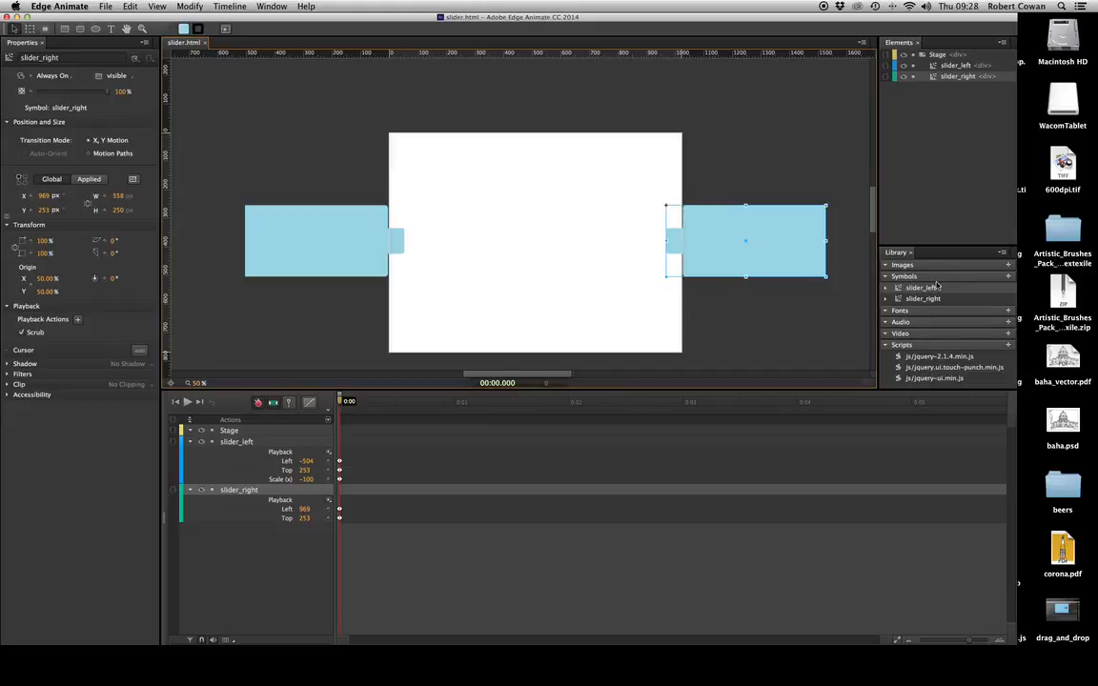
mouse_move(936, 310)
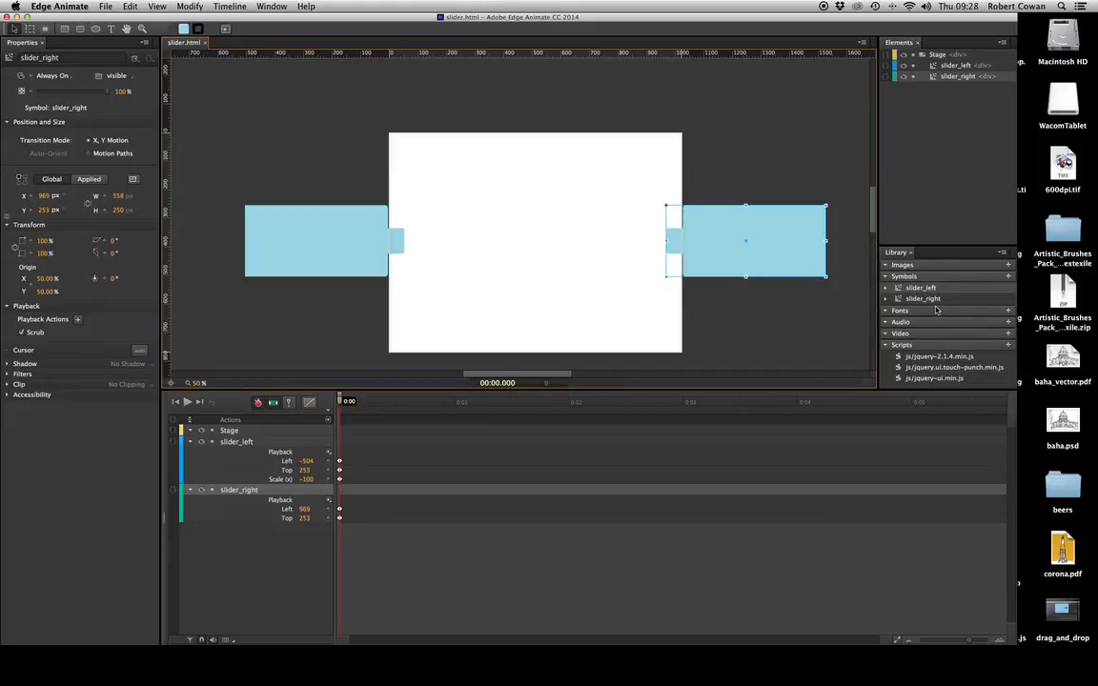
mouse_move(729, 306)
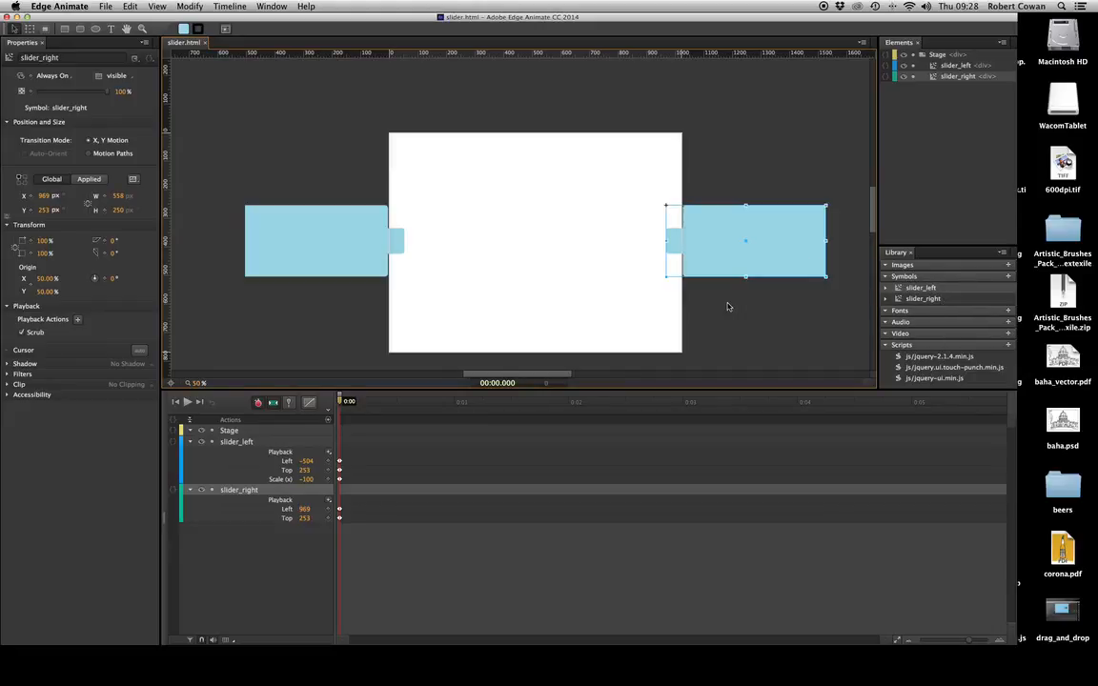
mouse_move(965, 348)
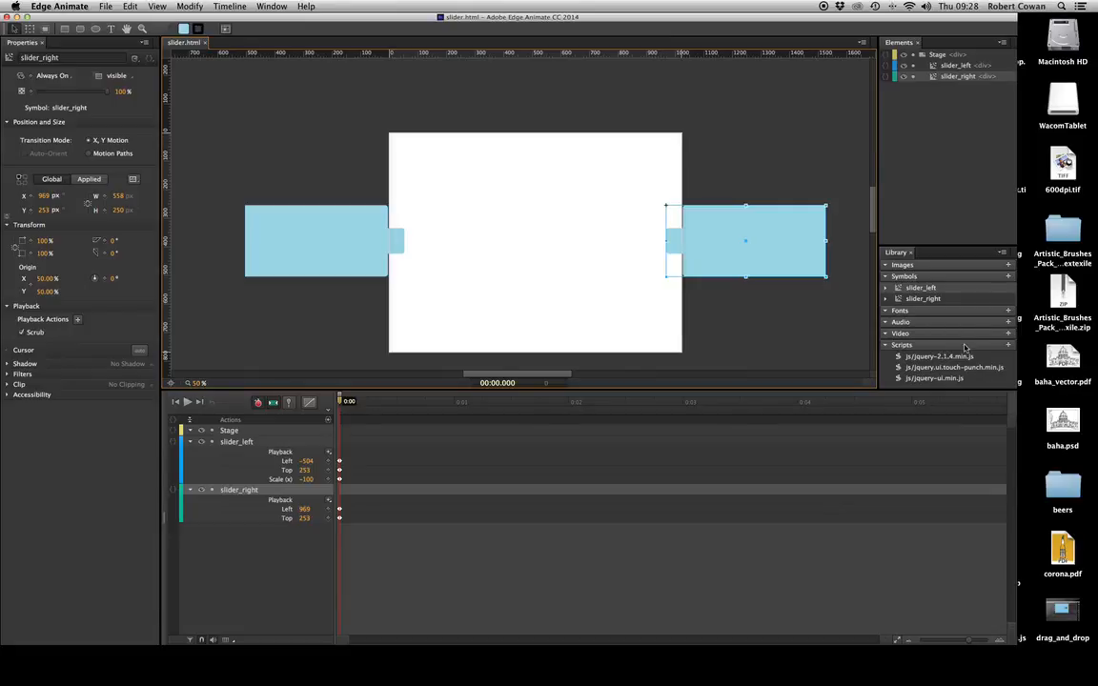
mouse_move(975, 367)
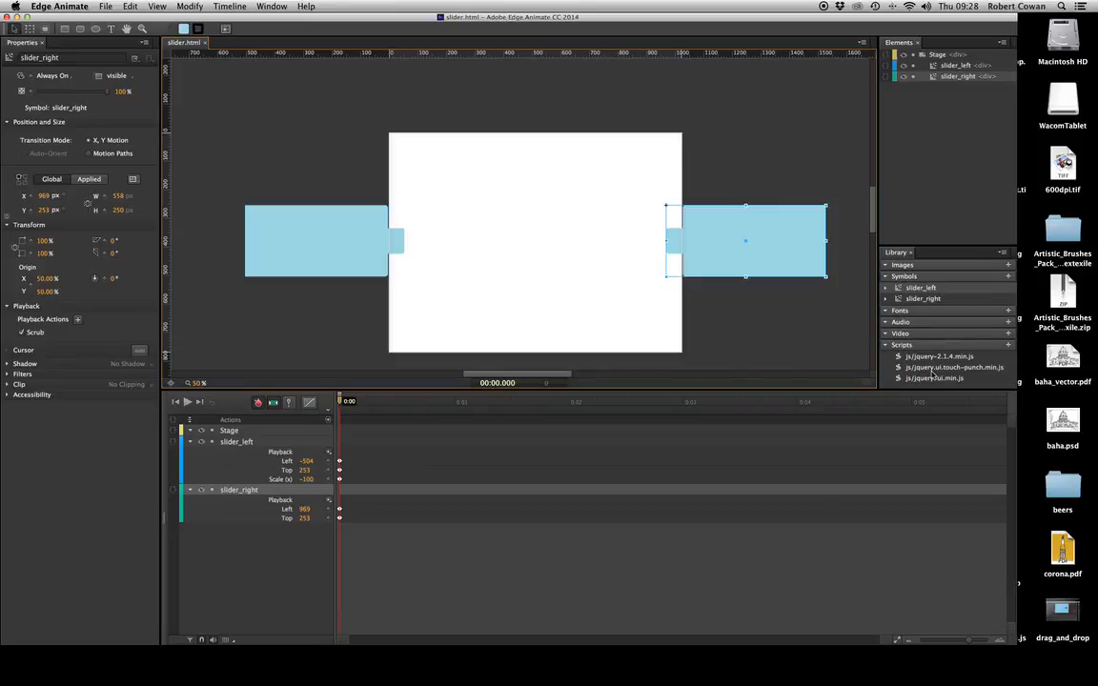
mouse_move(989, 397)
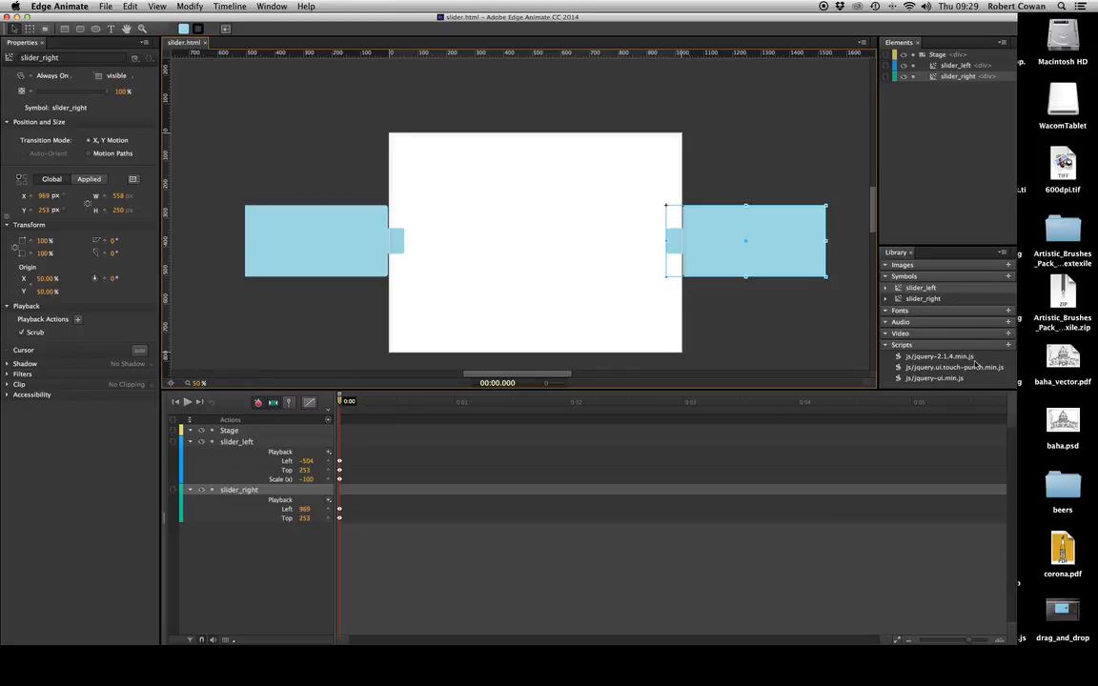
left_click(1008, 345)
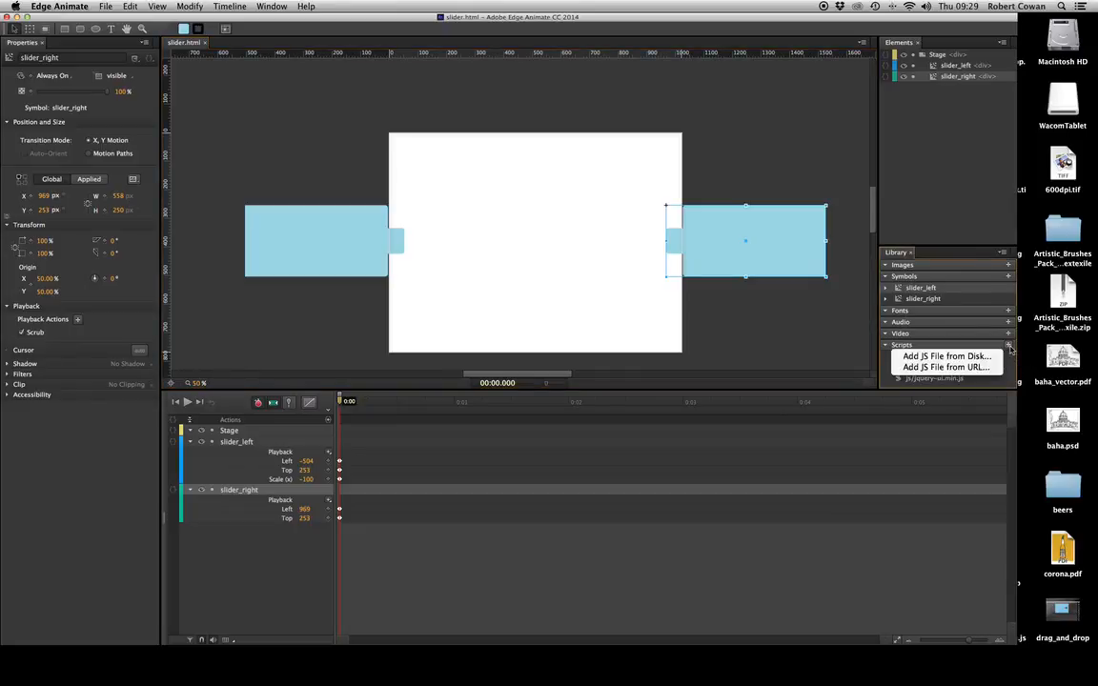
mouse_move(945, 356)
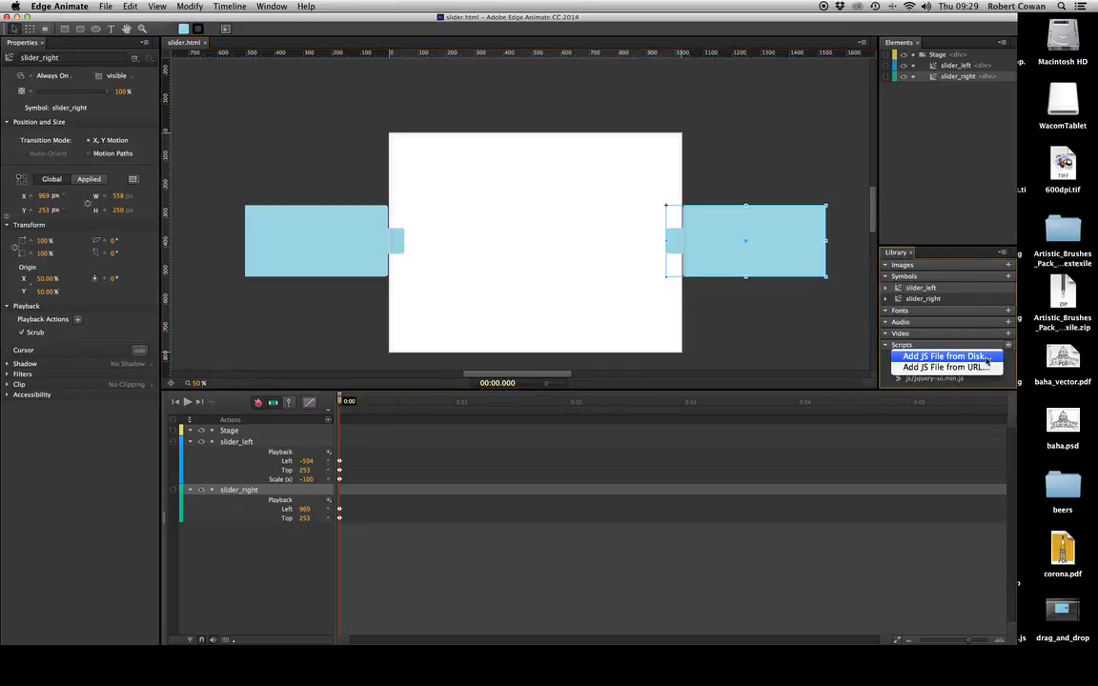
left_click(943, 355)
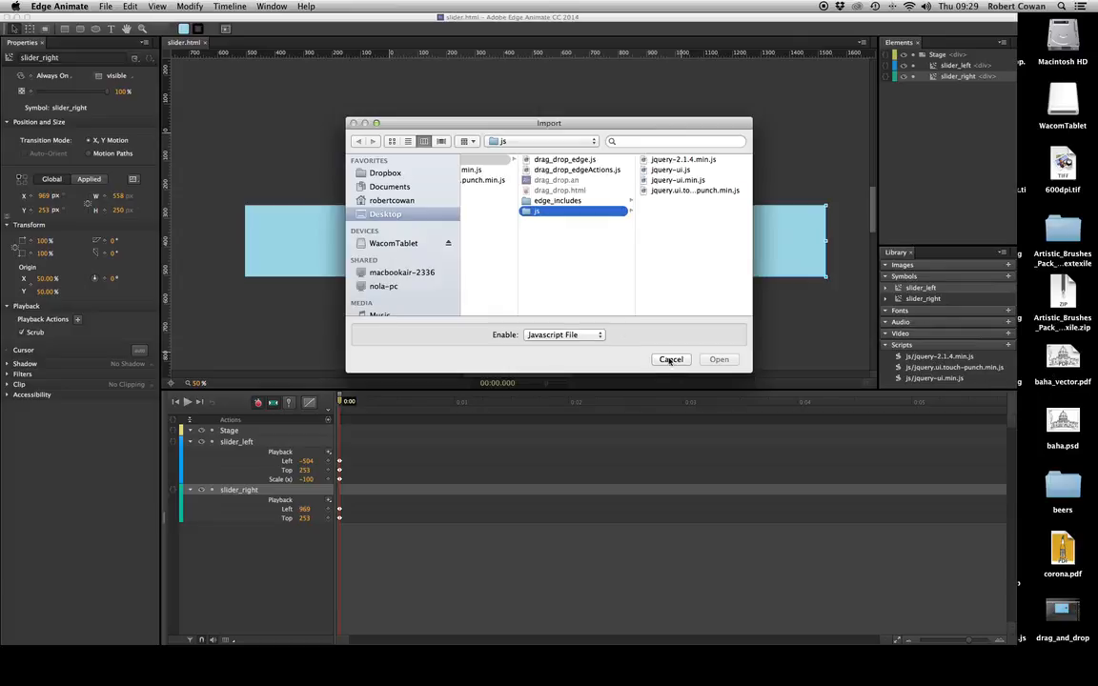
left_click(671, 360)
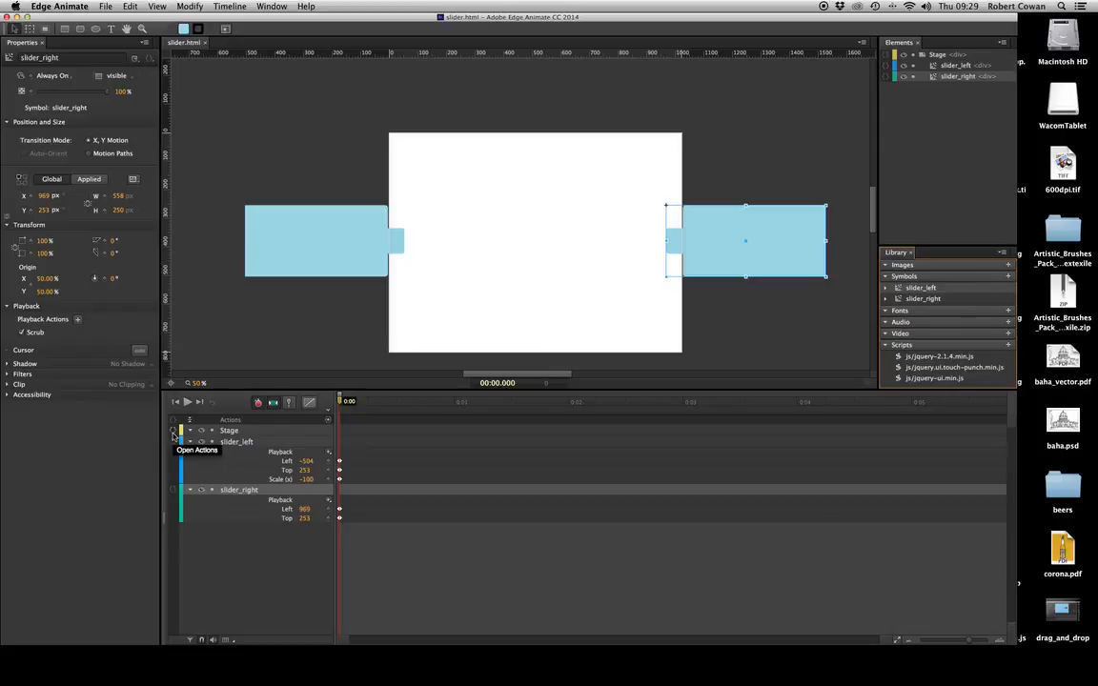
Add sym.$("slider_right").draggable(); below the comment in the Stage's creationComplete action.
left_click(174, 430)
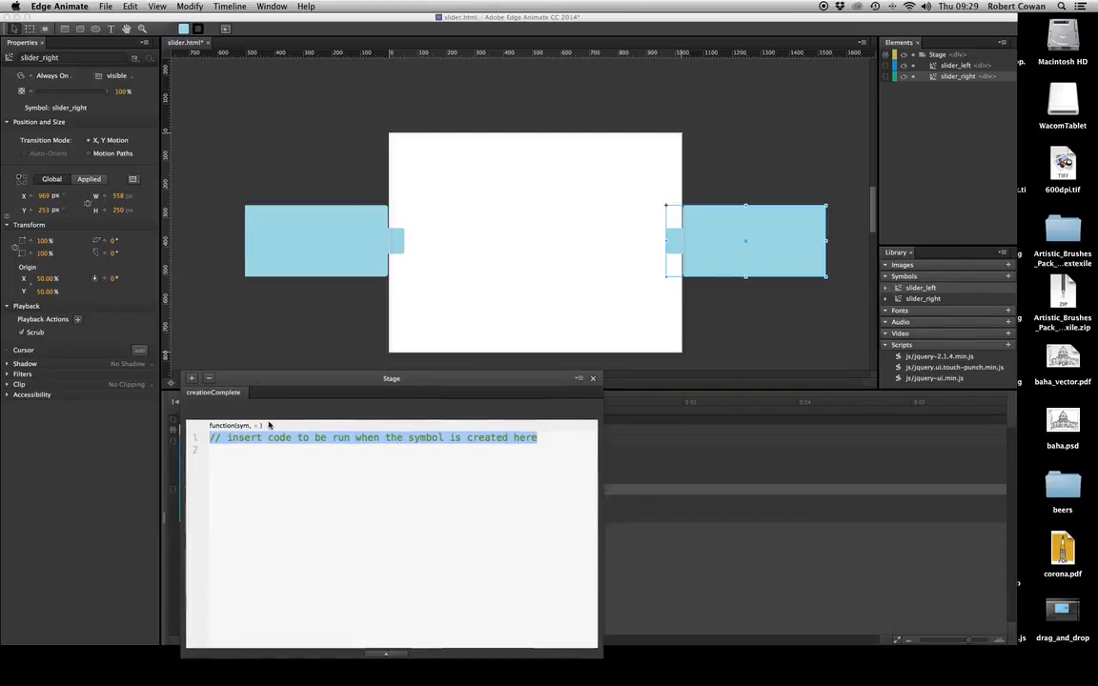
left_click(228, 449)
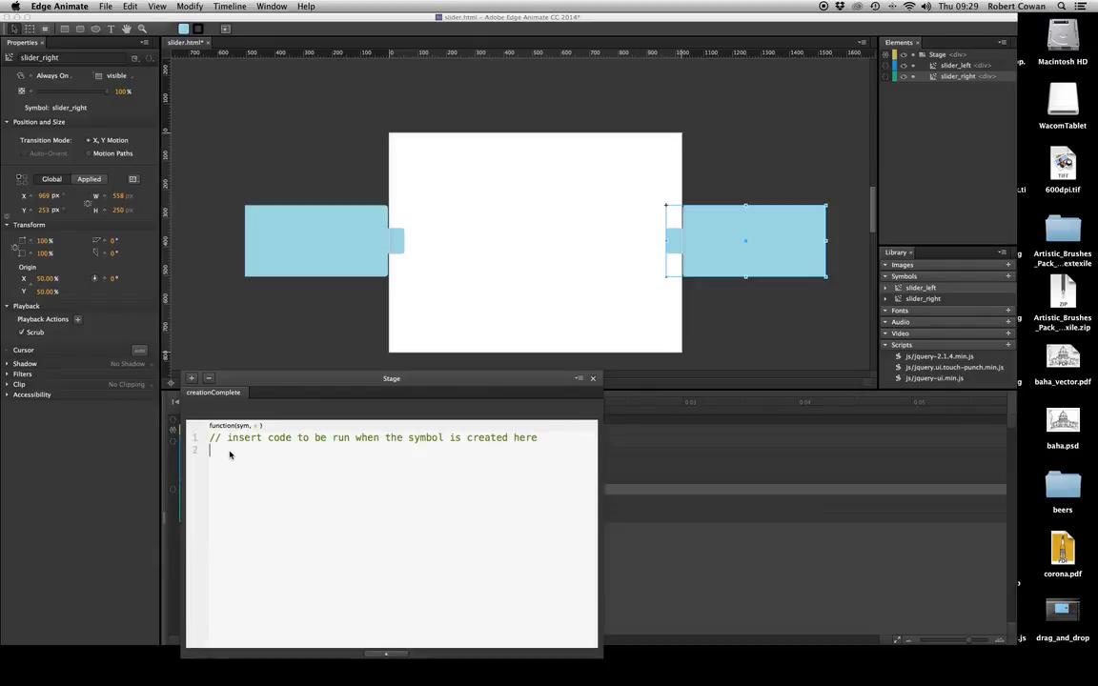
type("sy")
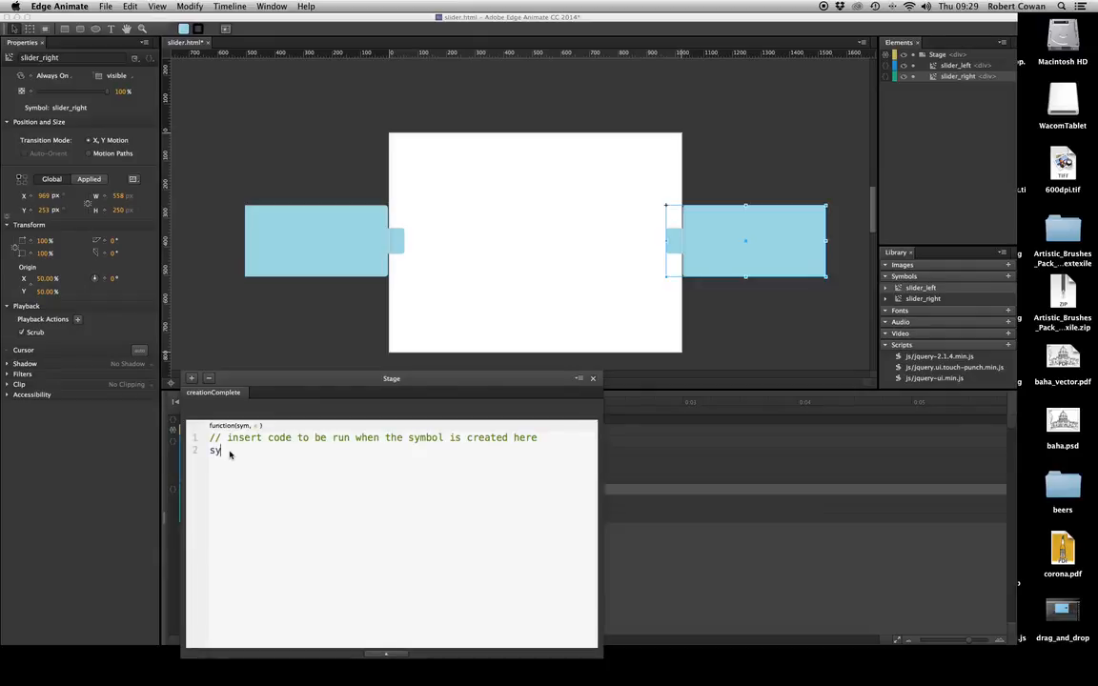
type("m")
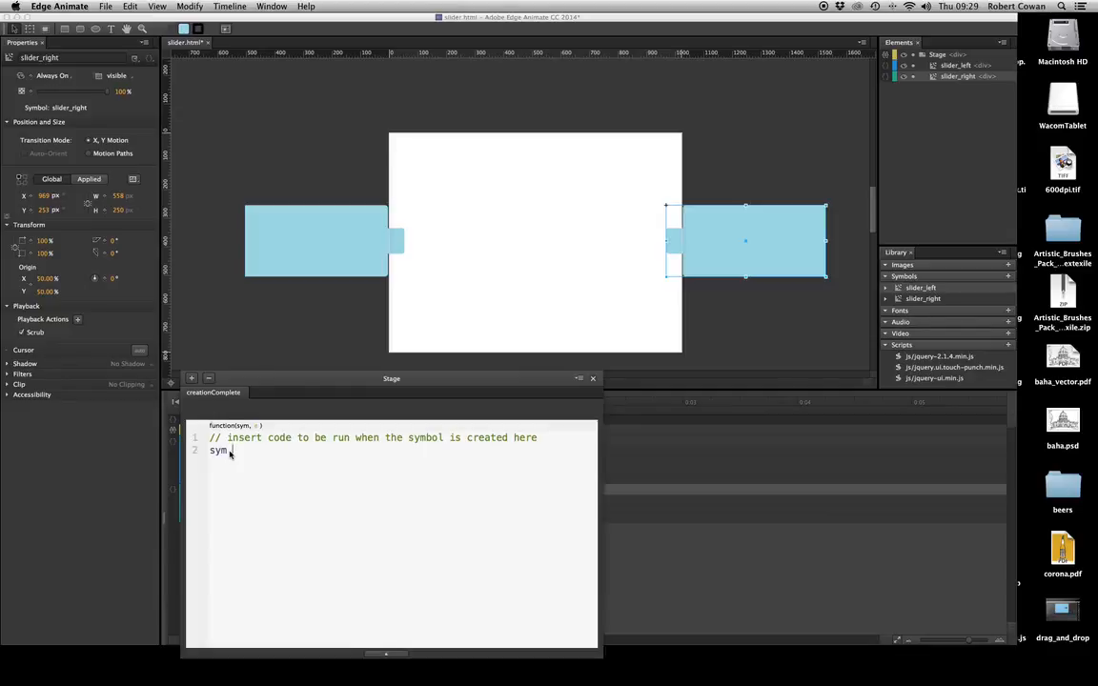
type(".$(\"s")
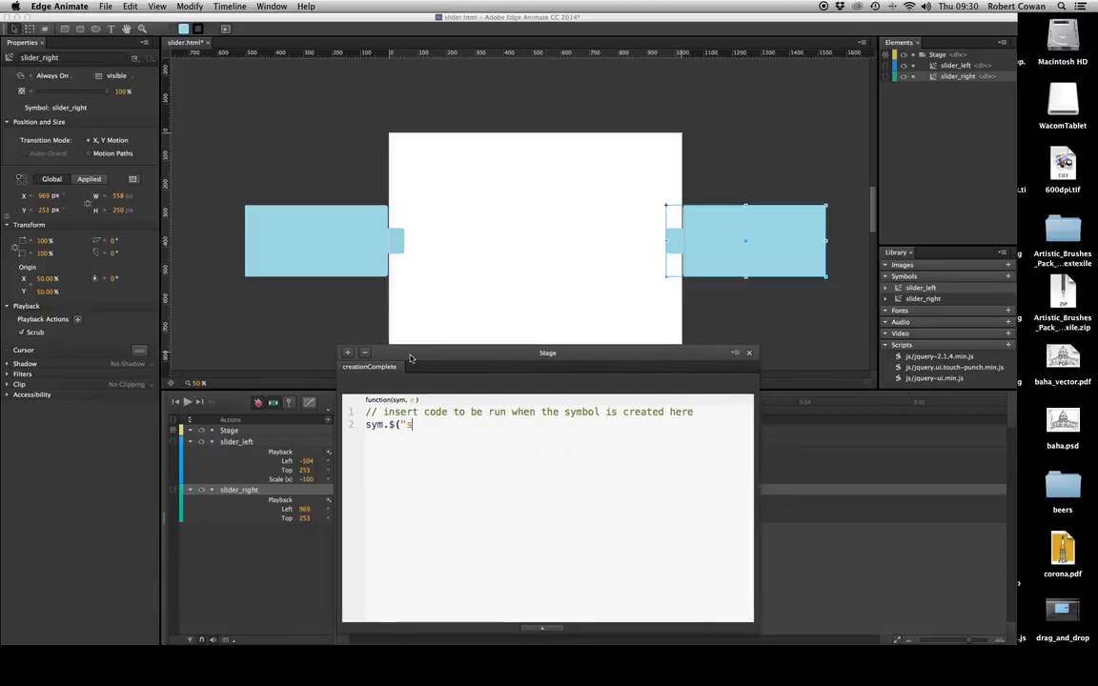
type("lider_r")
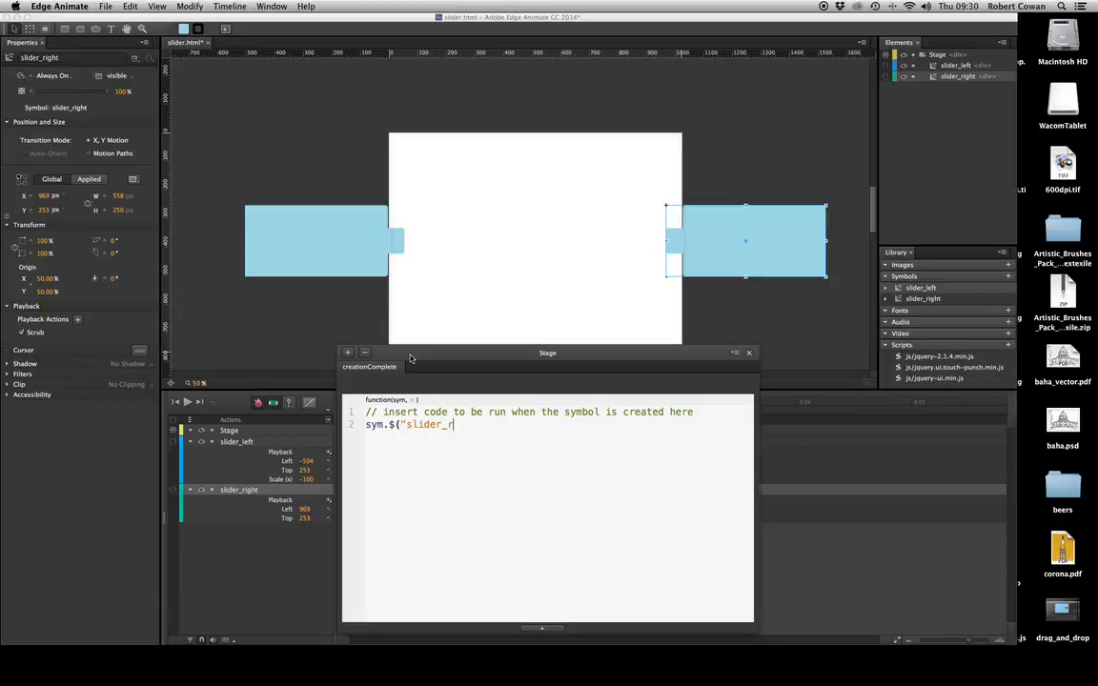
type("ight\")")
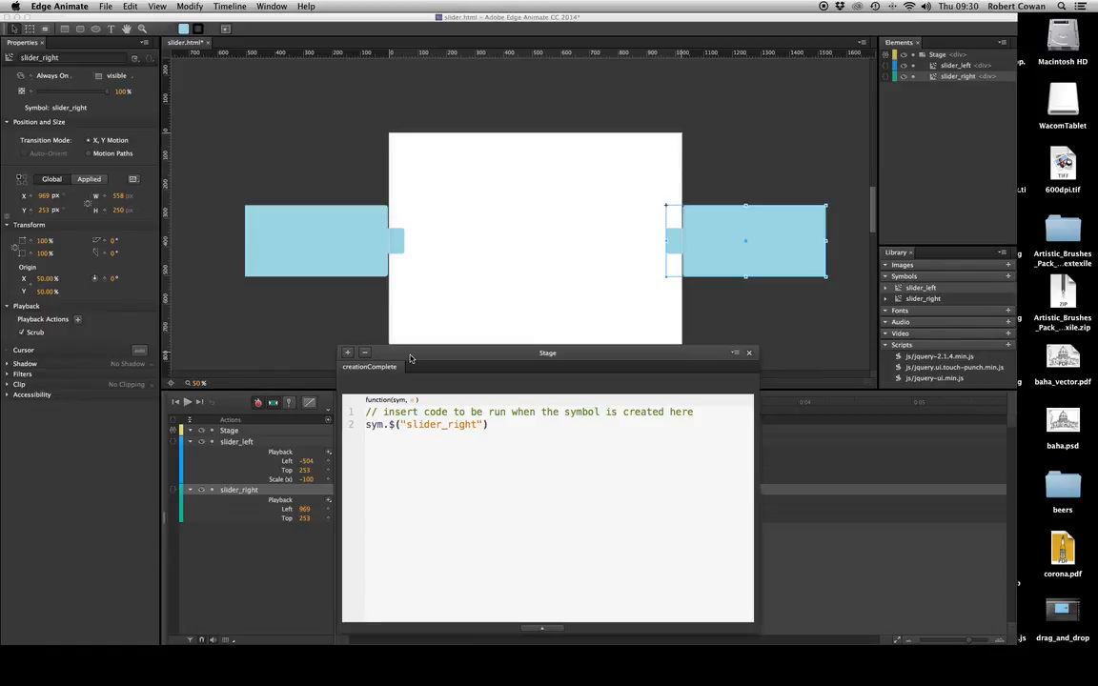
type(".dra")
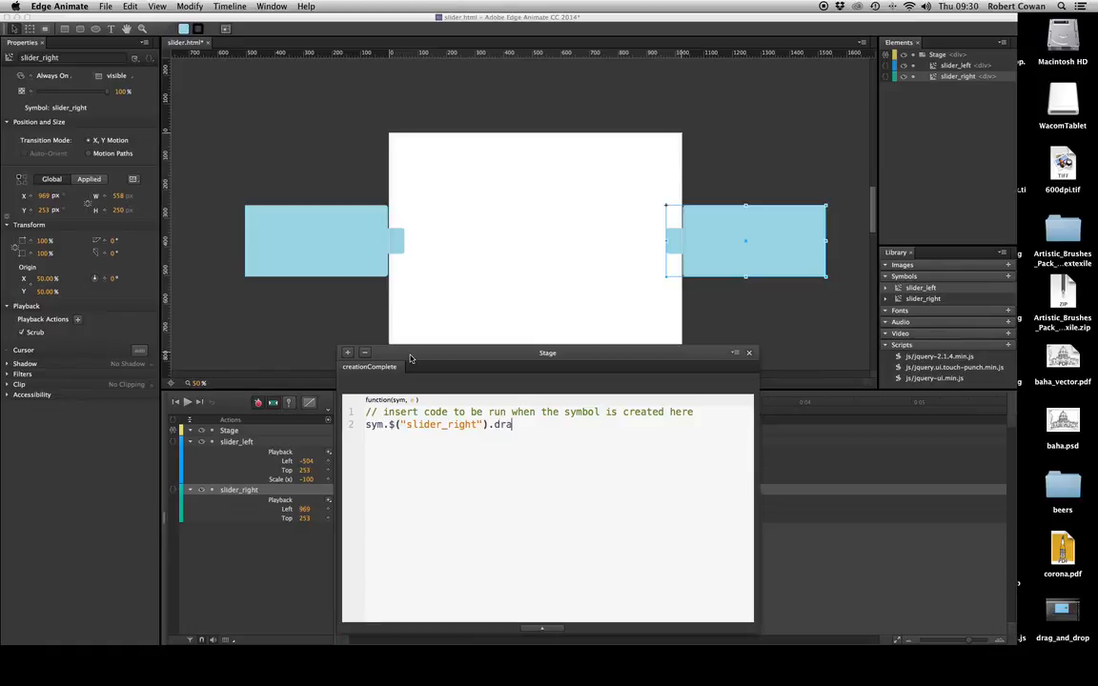
type("ggable")
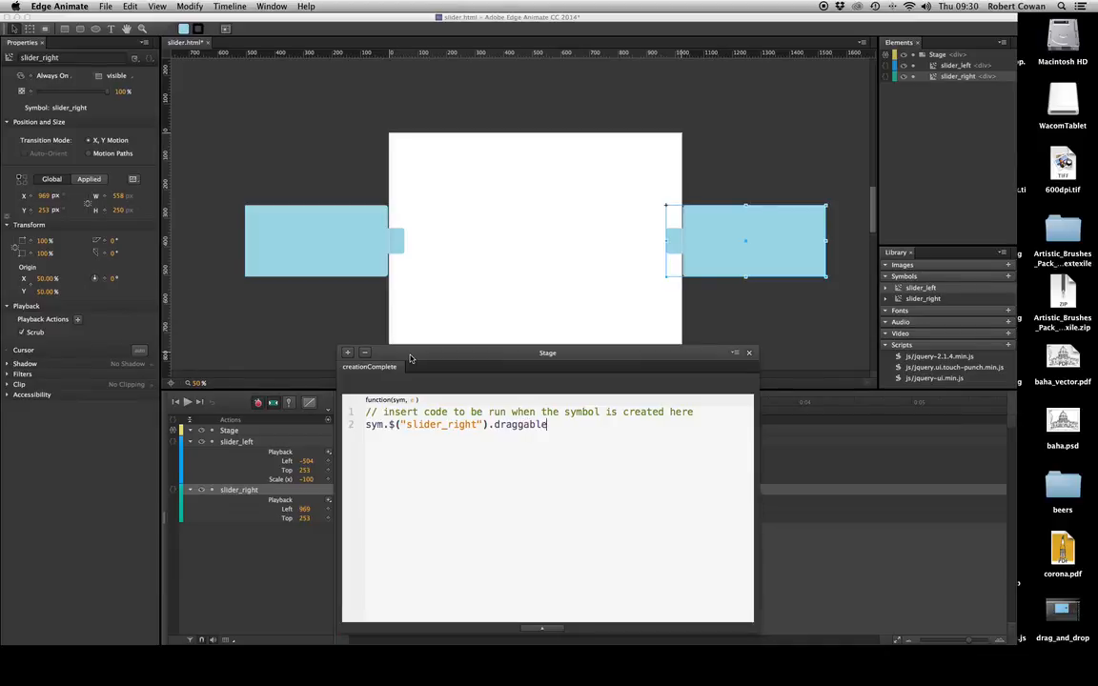
type("(")
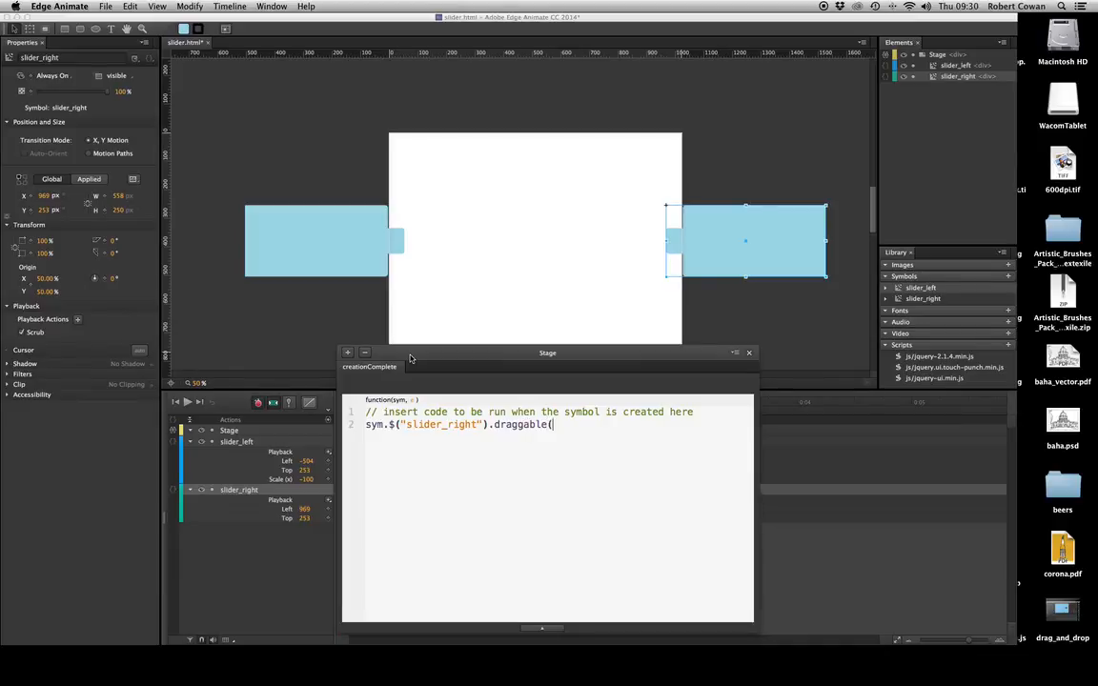
type(");")
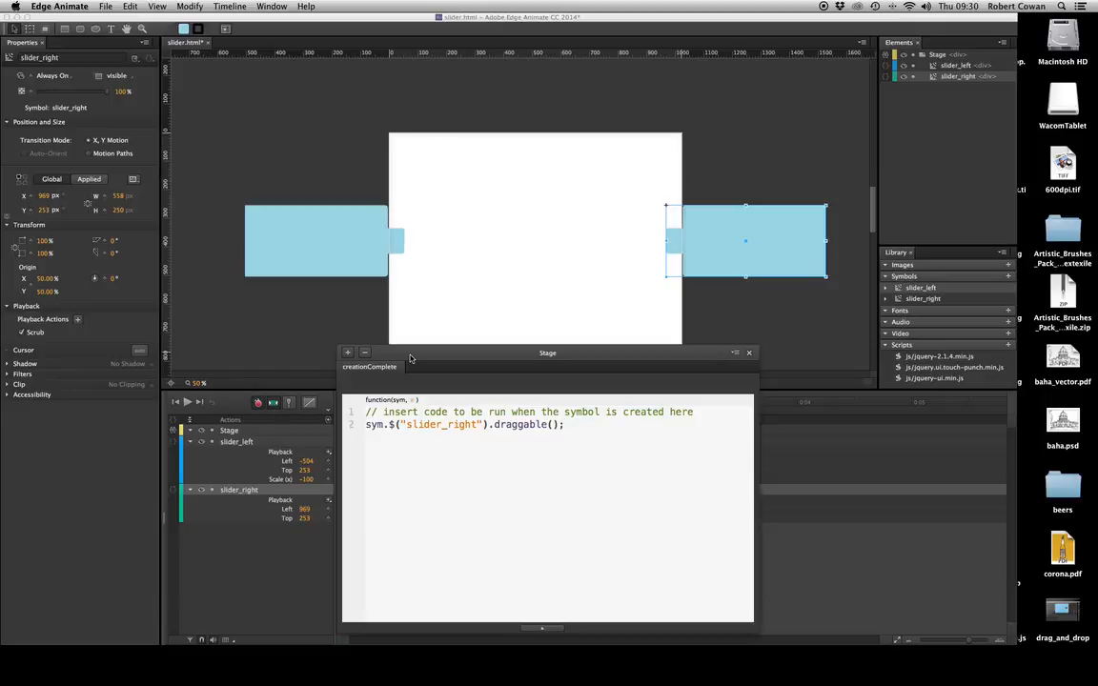
Click in the creationComplete code, leaving an empty line after the draggable call.
left_click(749, 353)
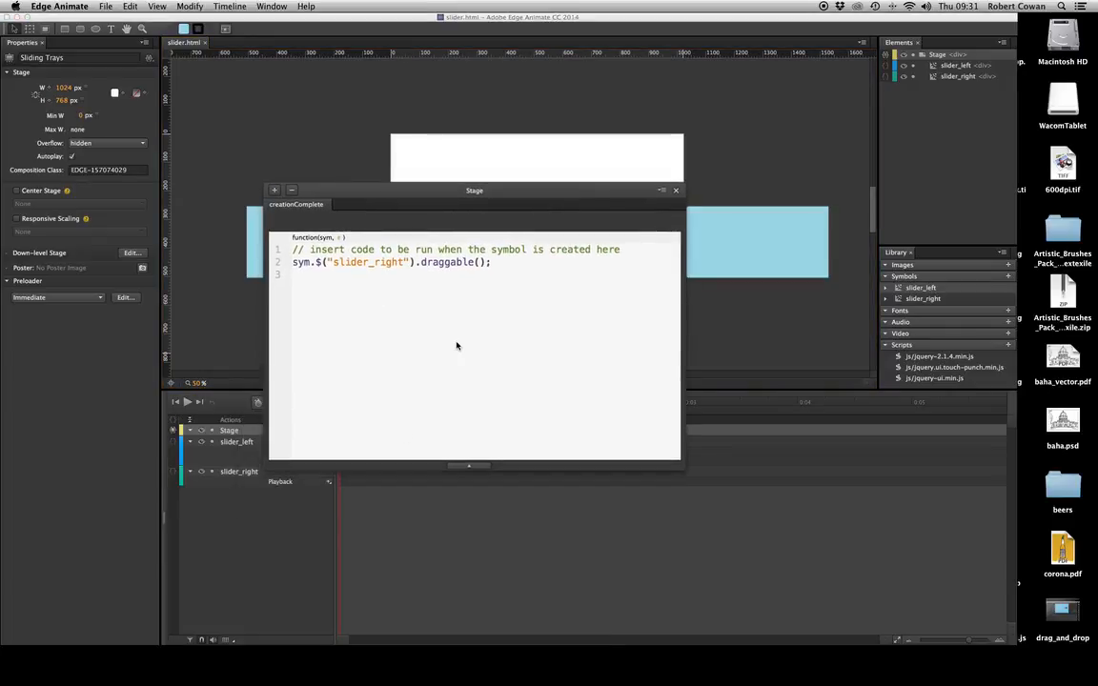
mouse_move(493, 324)
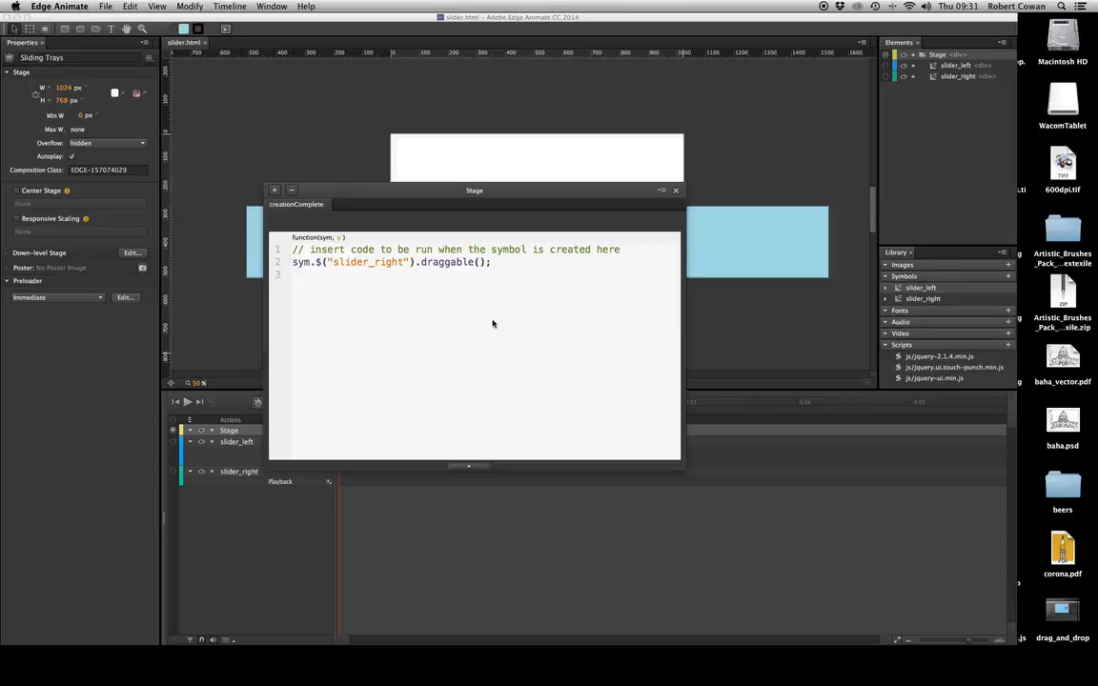
Start a draggable options object with 'containment: [' and move the code editor aside.
type("{}")
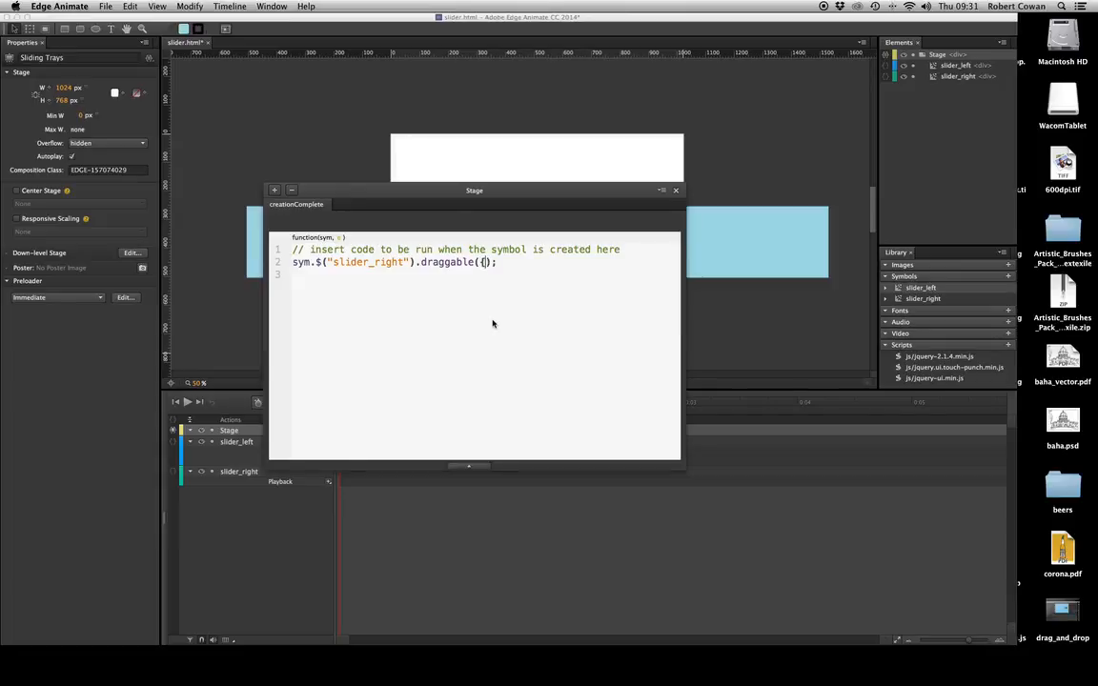
type("{")
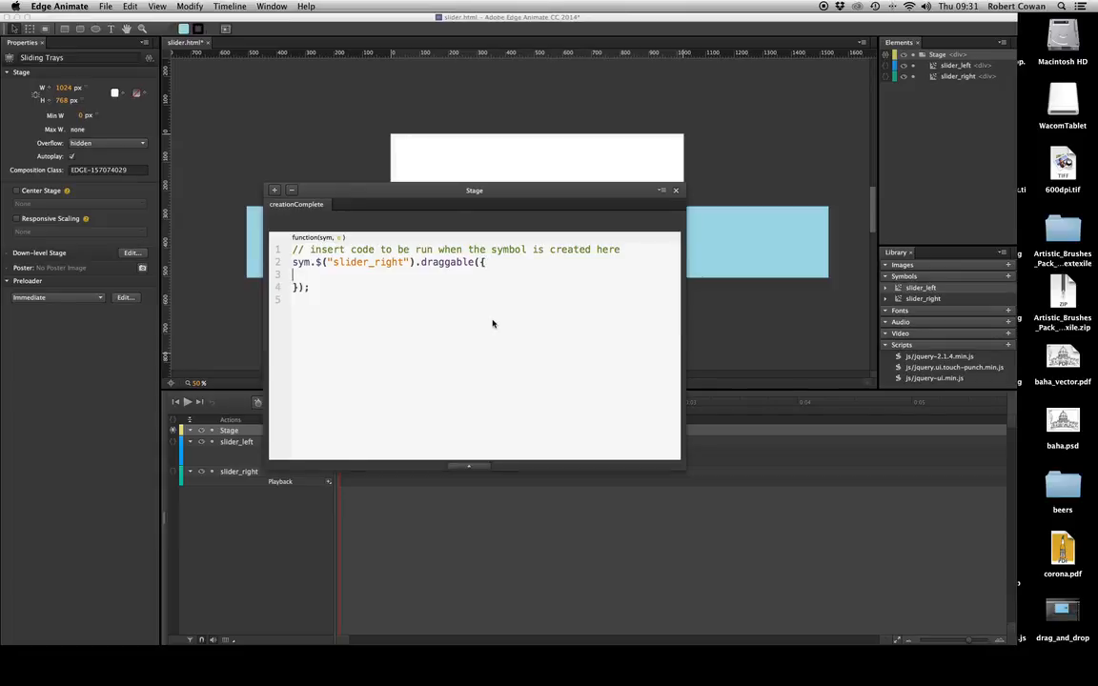
mouse_move(387, 296)
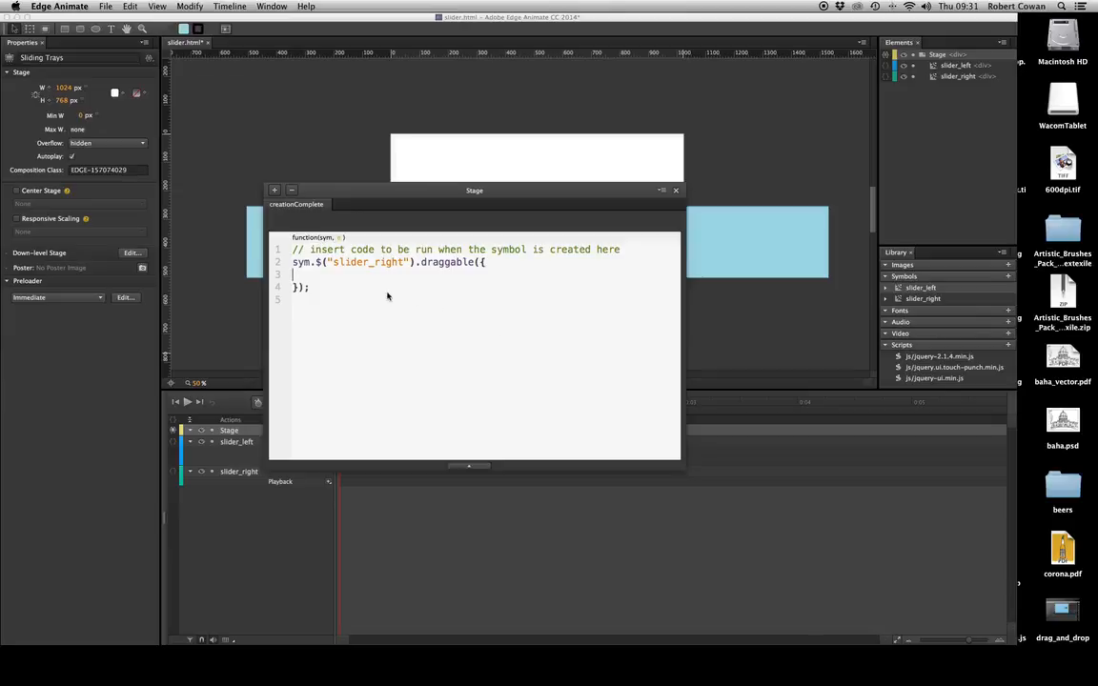
mouse_move(397, 396)
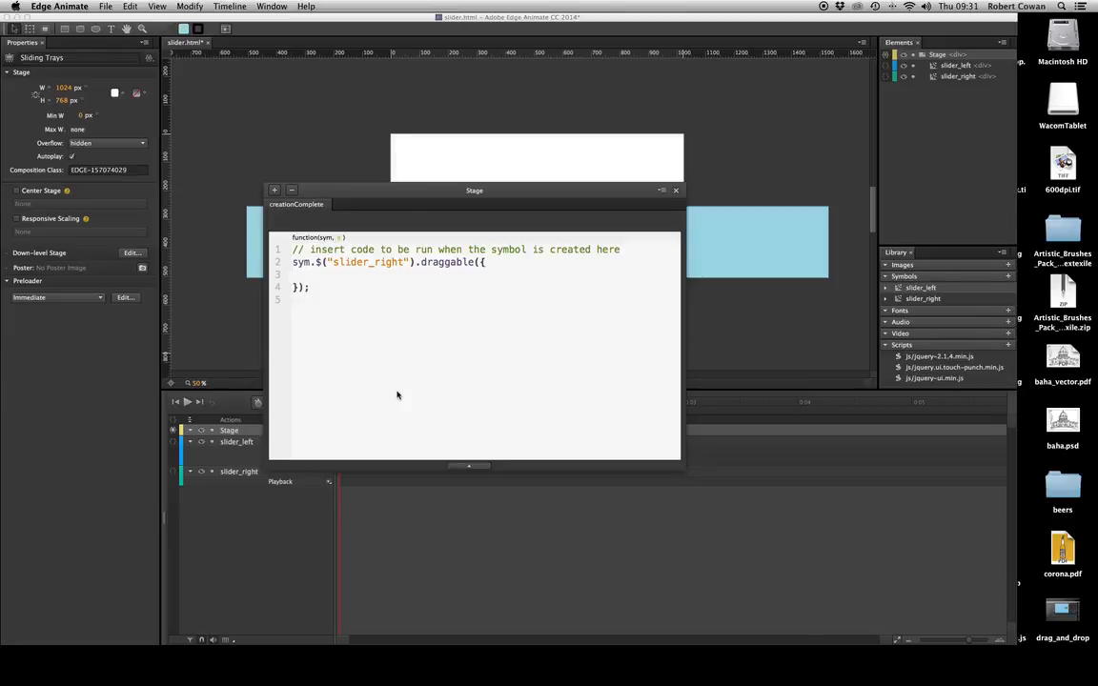
type("cont")
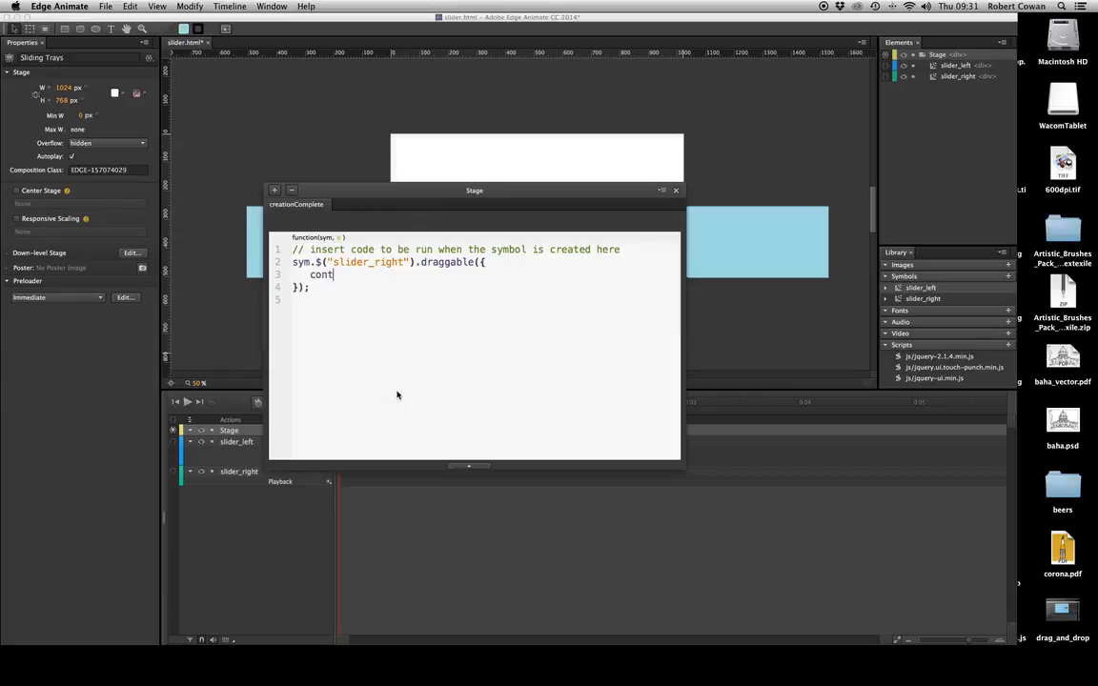
type("ain")
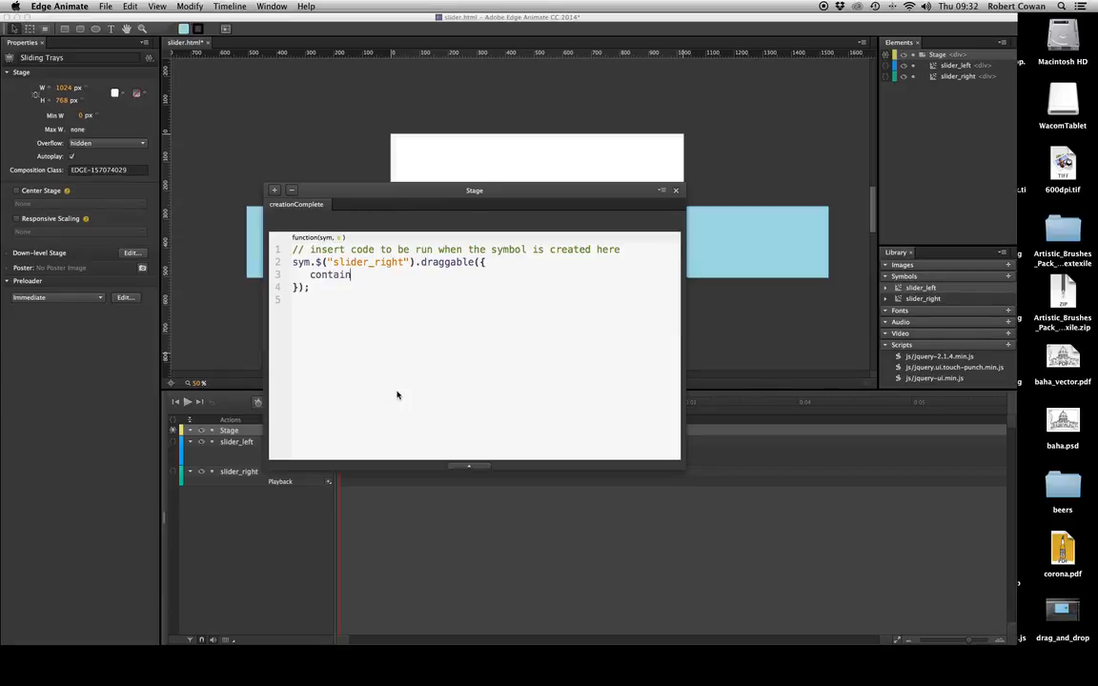
type("m")
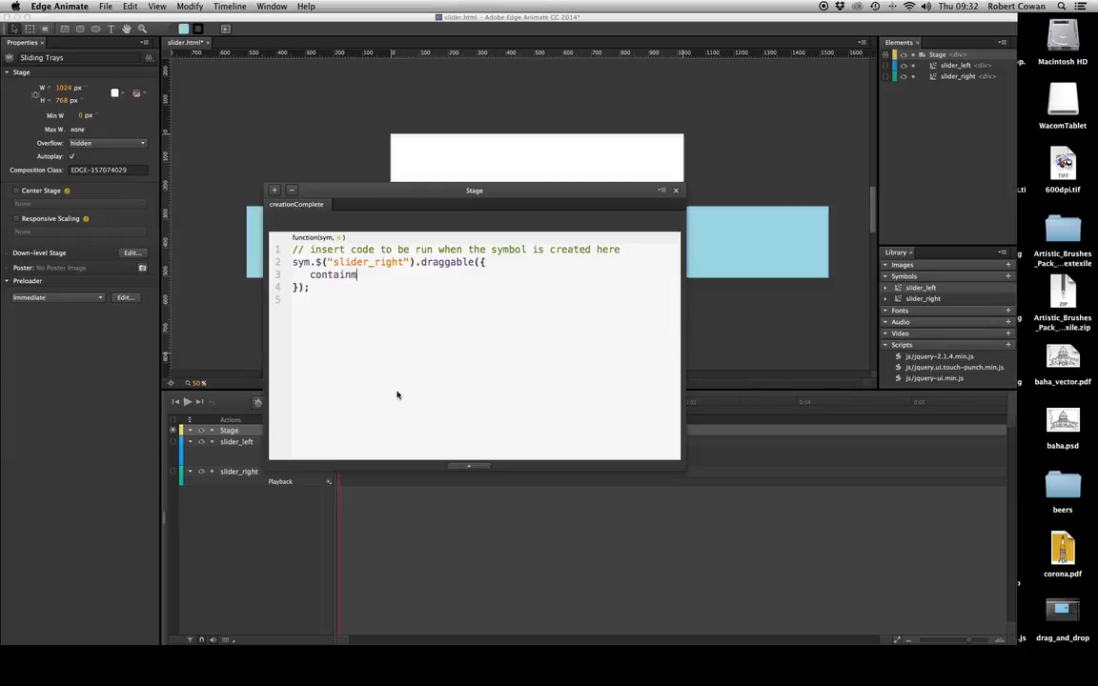
type("ent")
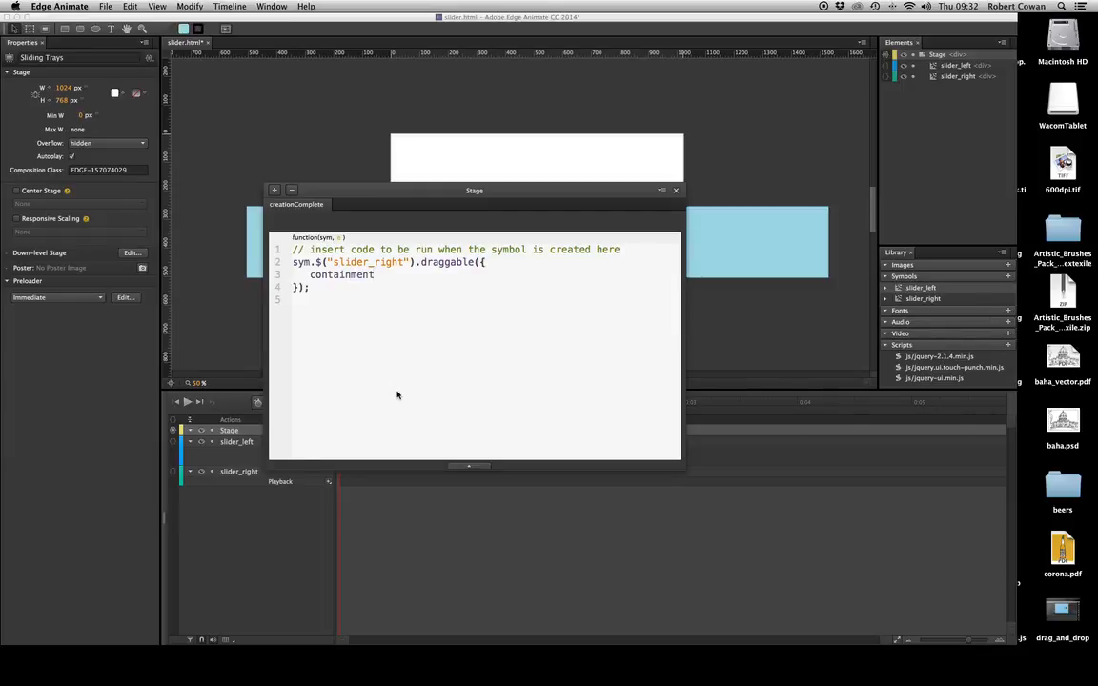
type(":")
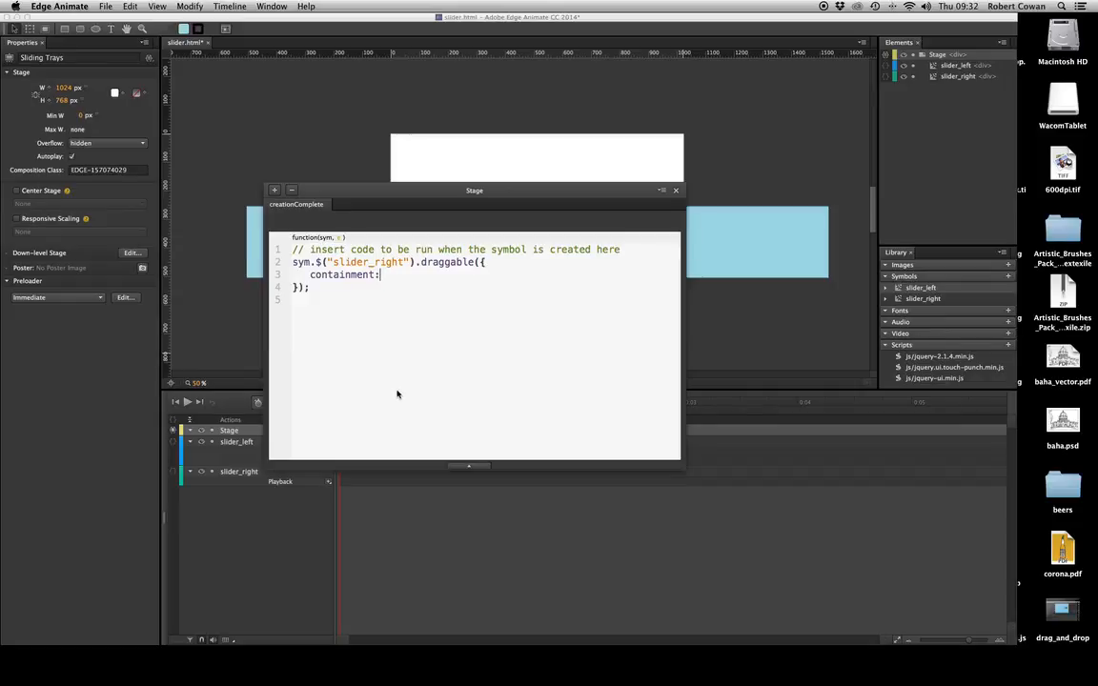
mouse_move(462, 281)
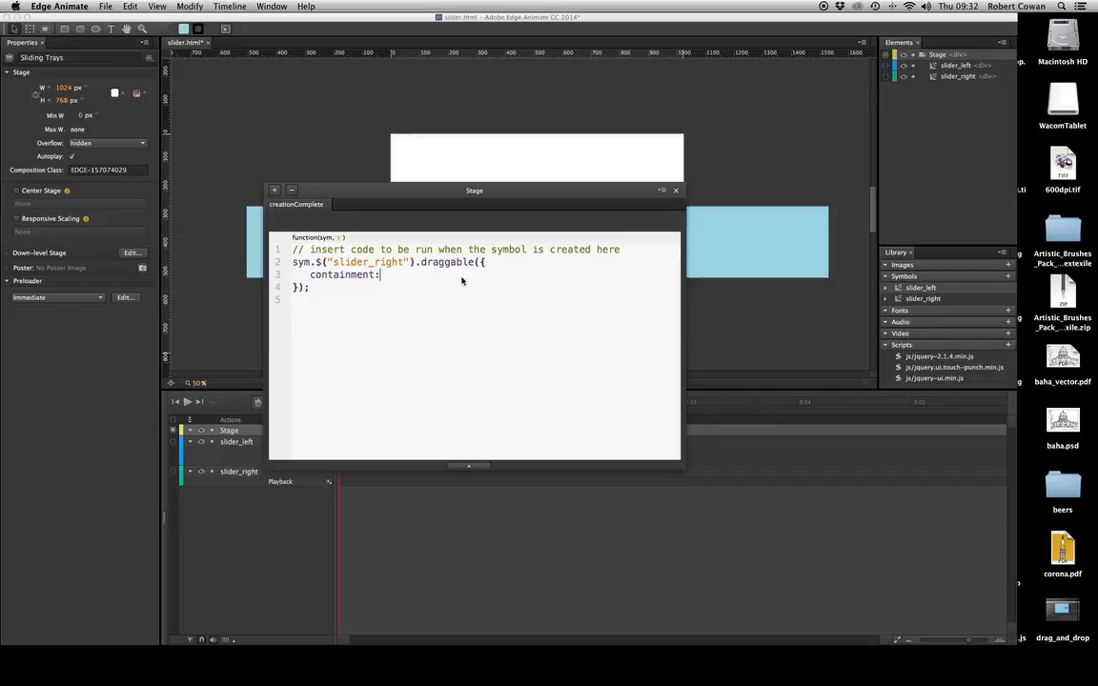
mouse_move(454, 320)
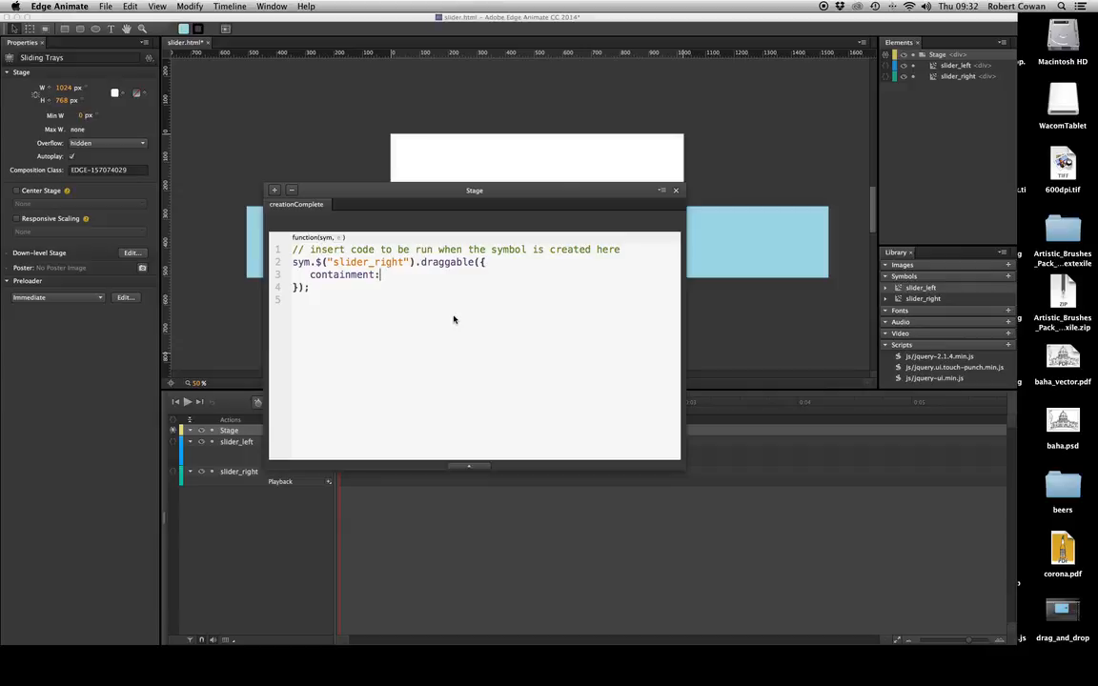
type("{")
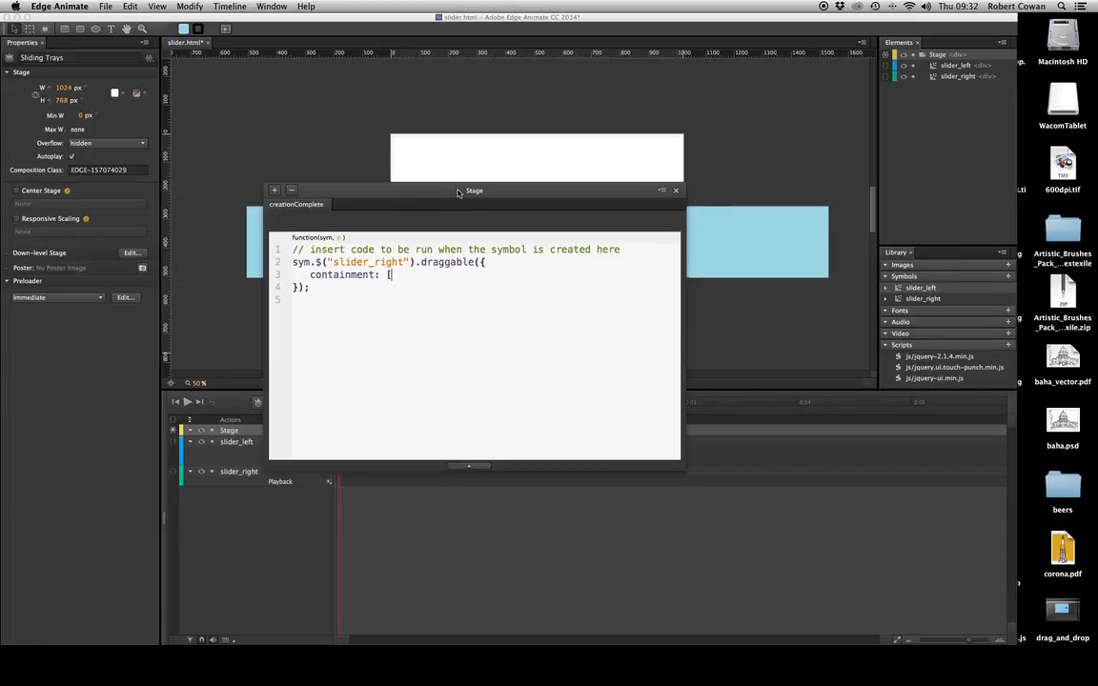
left_click_drag(474, 190, 621, 381)
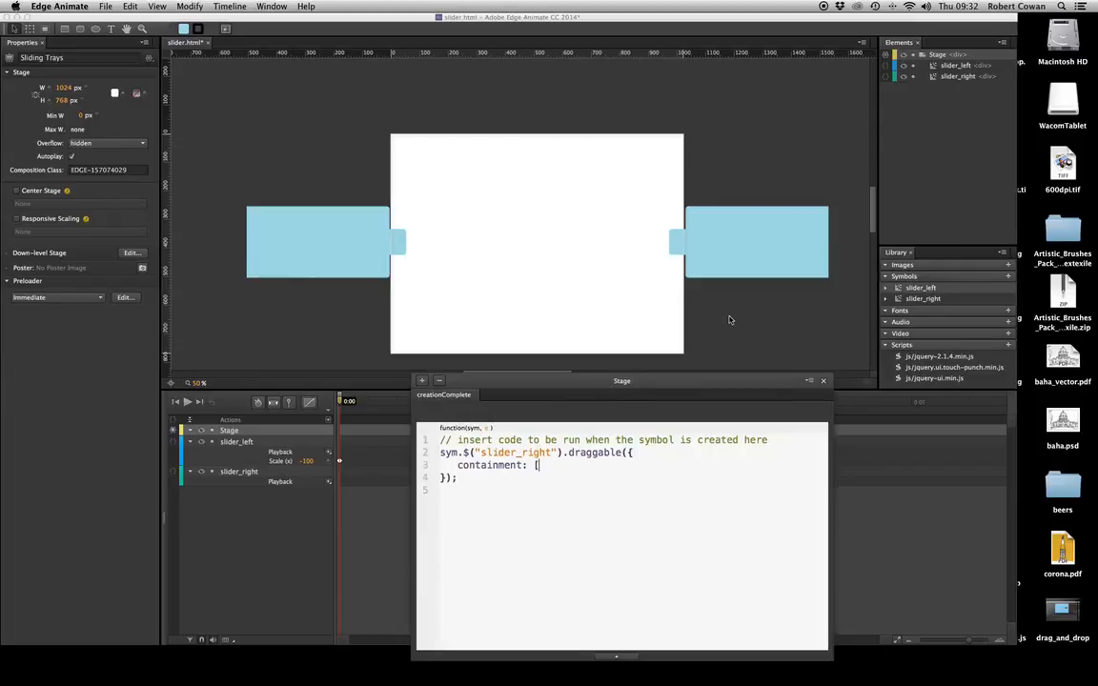
left_click(753, 242)
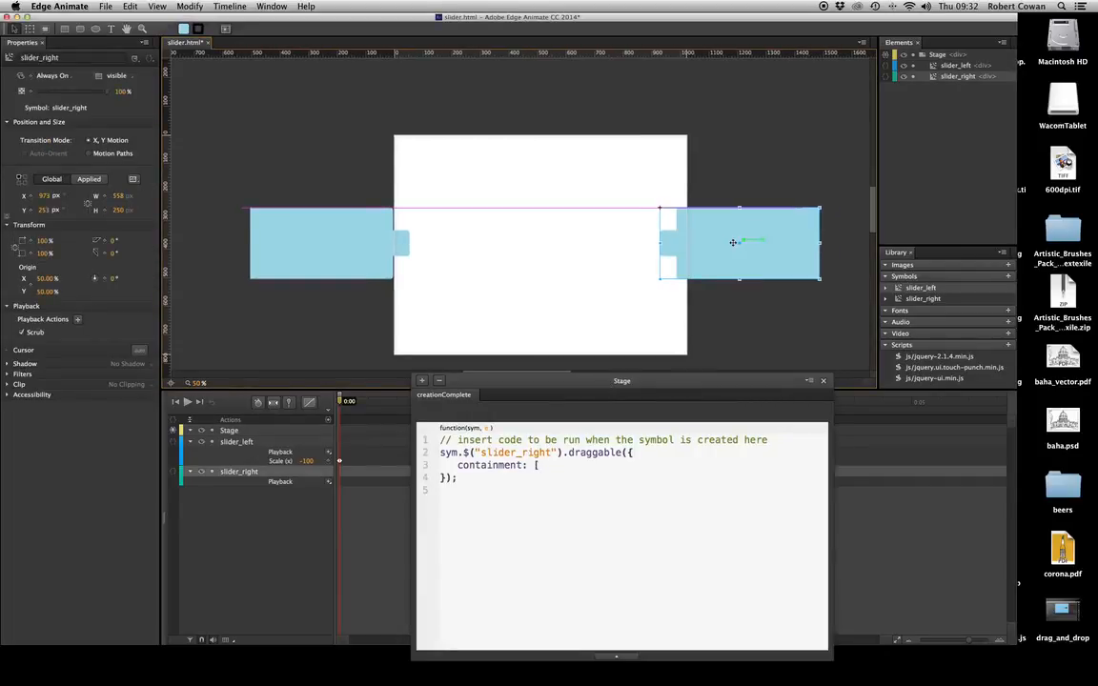
Slide the right tray onto the stage and enter 470, 253 as containment's start.
left_click_drag(738, 243, 591, 243)
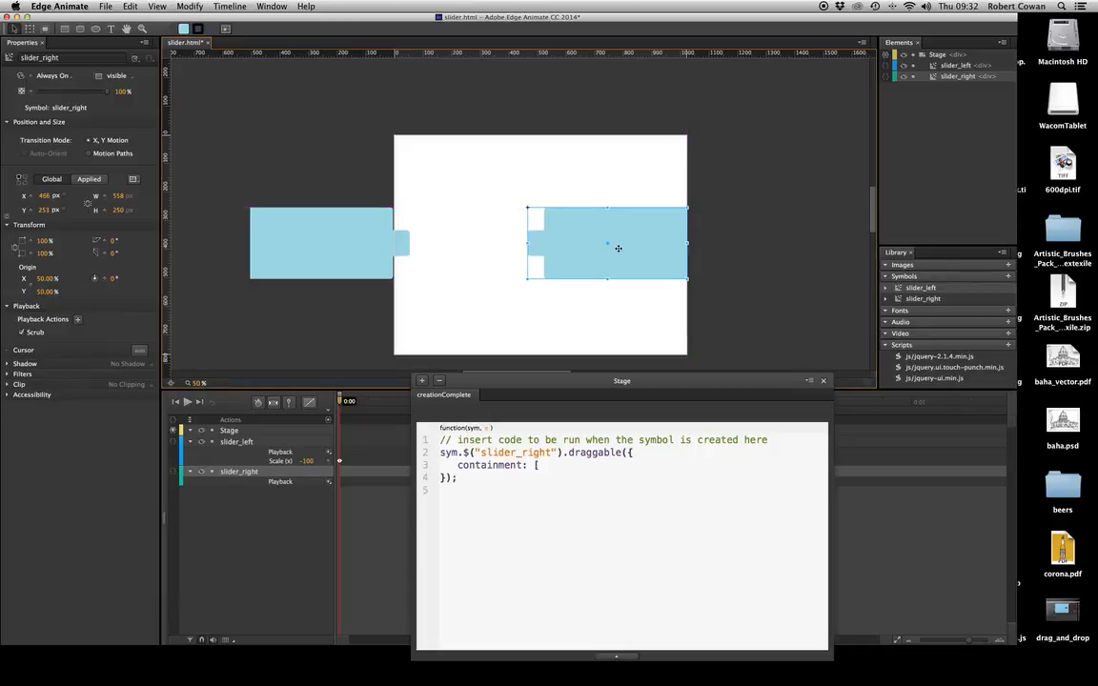
mouse_move(506, 197)
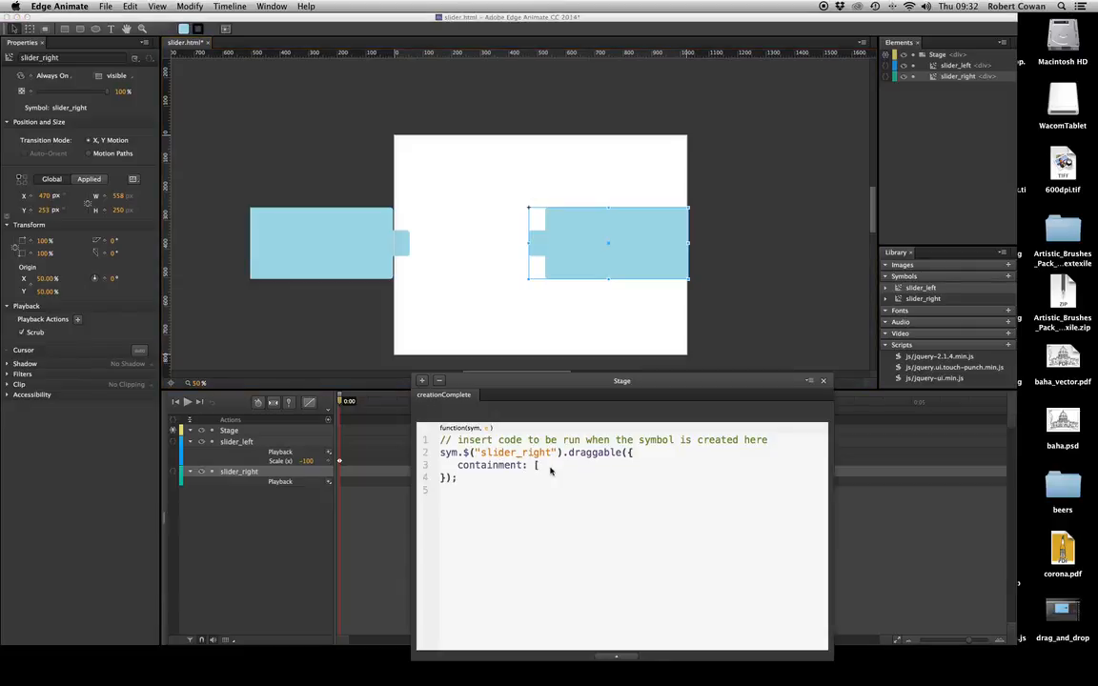
type("470")
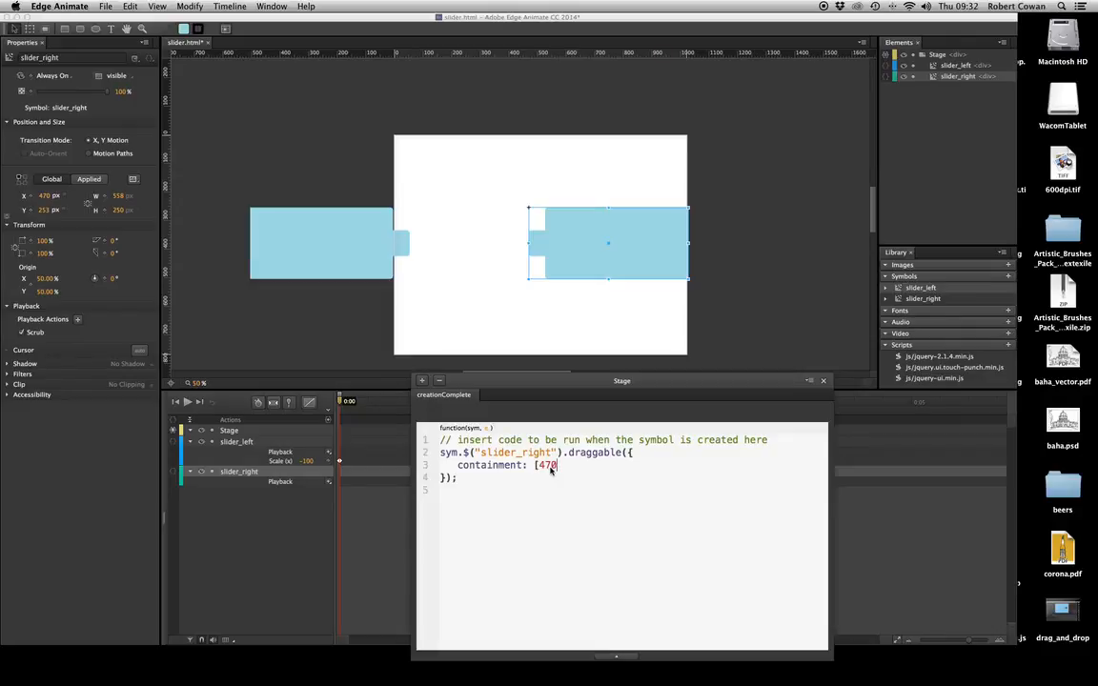
type(",")
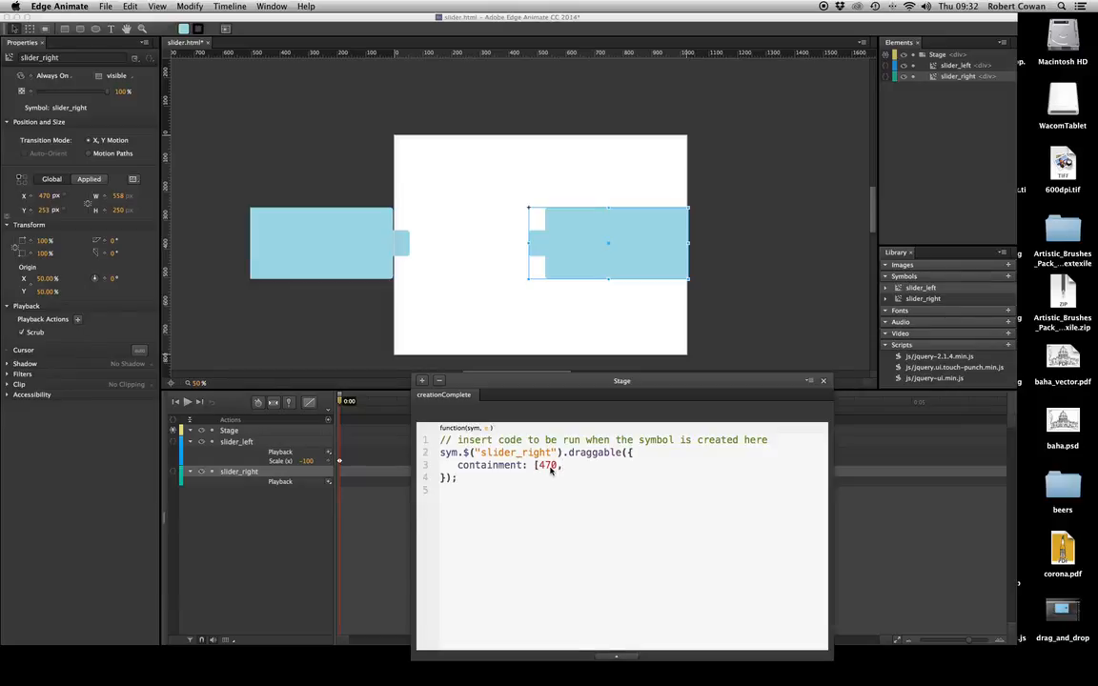
type(",")
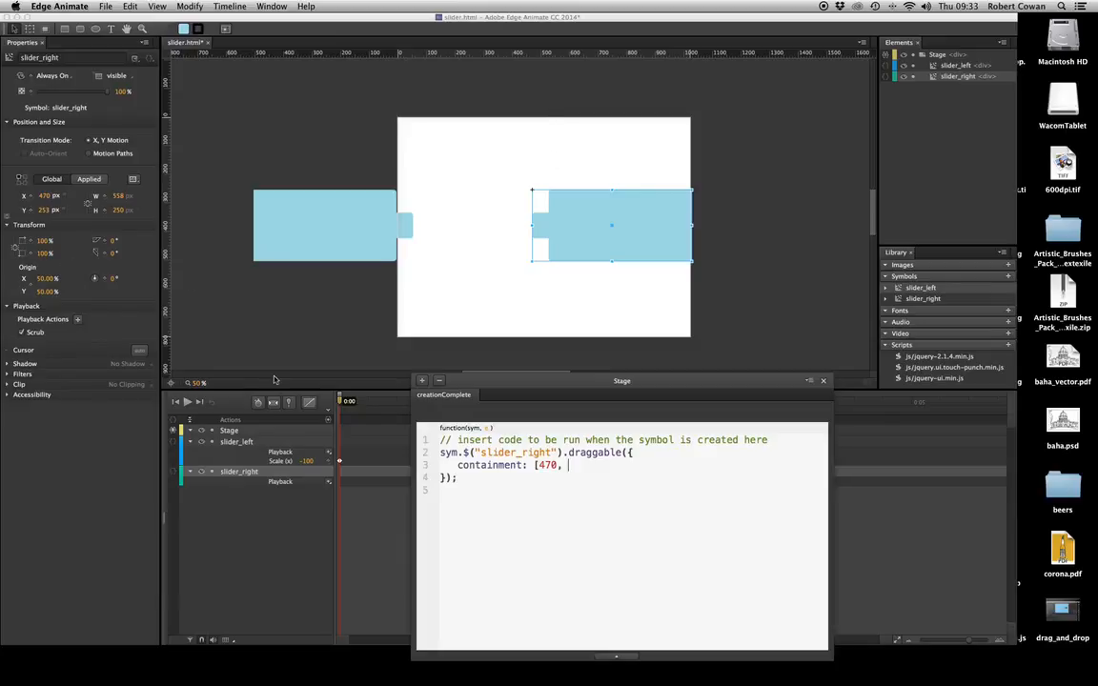
type("253")
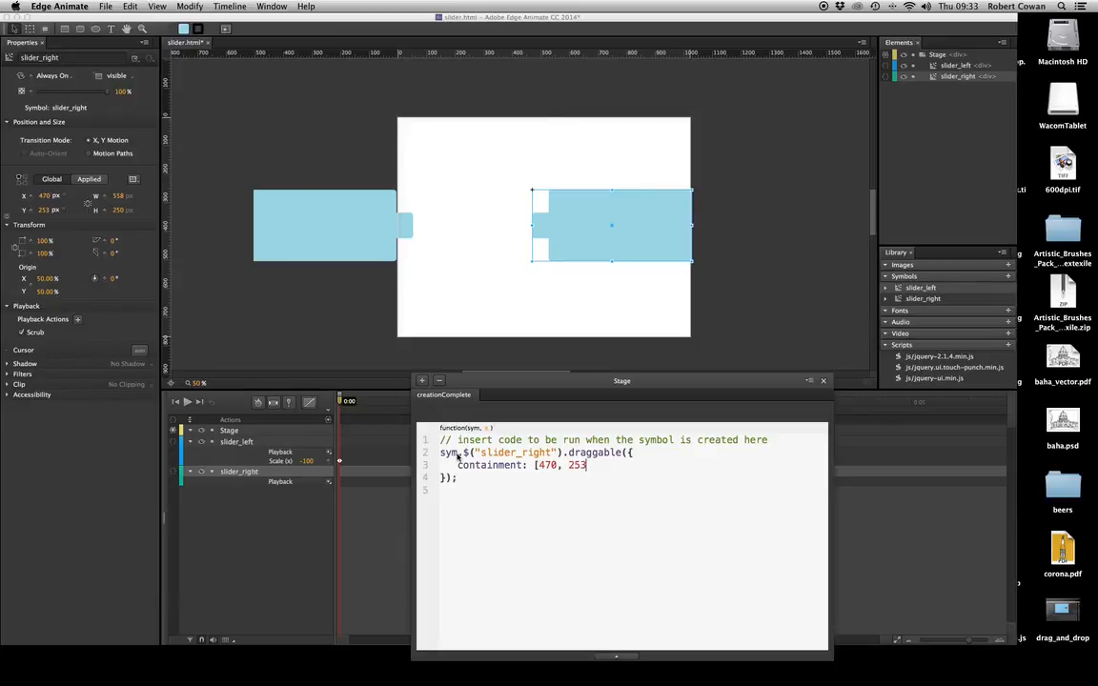
type(",")
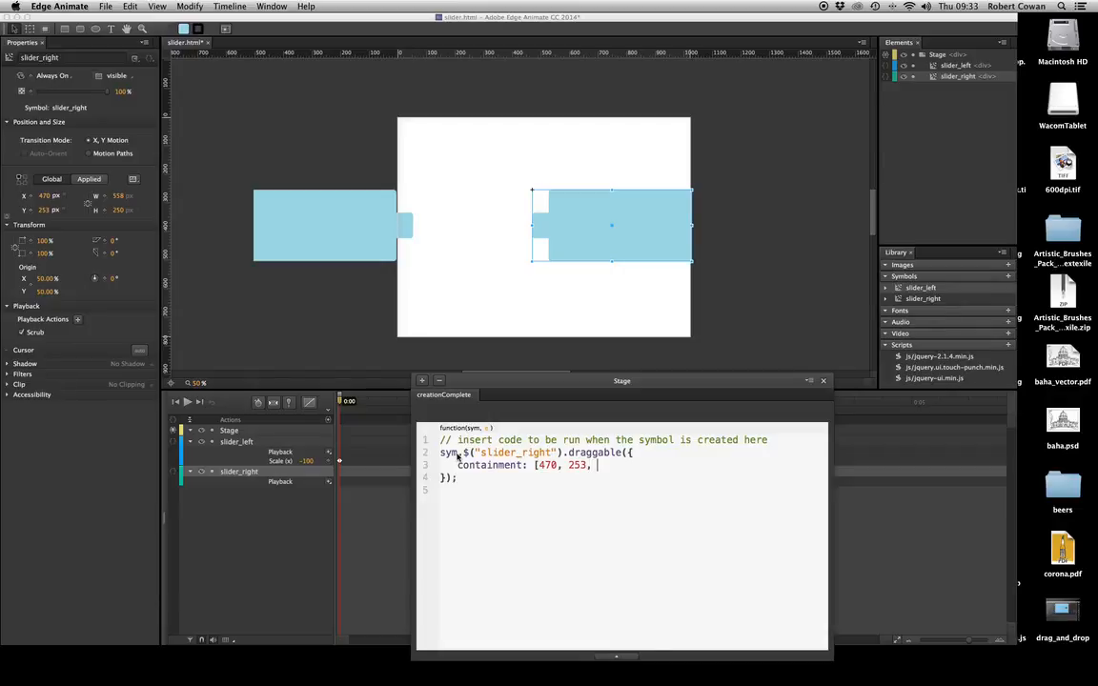
key("Backspace")
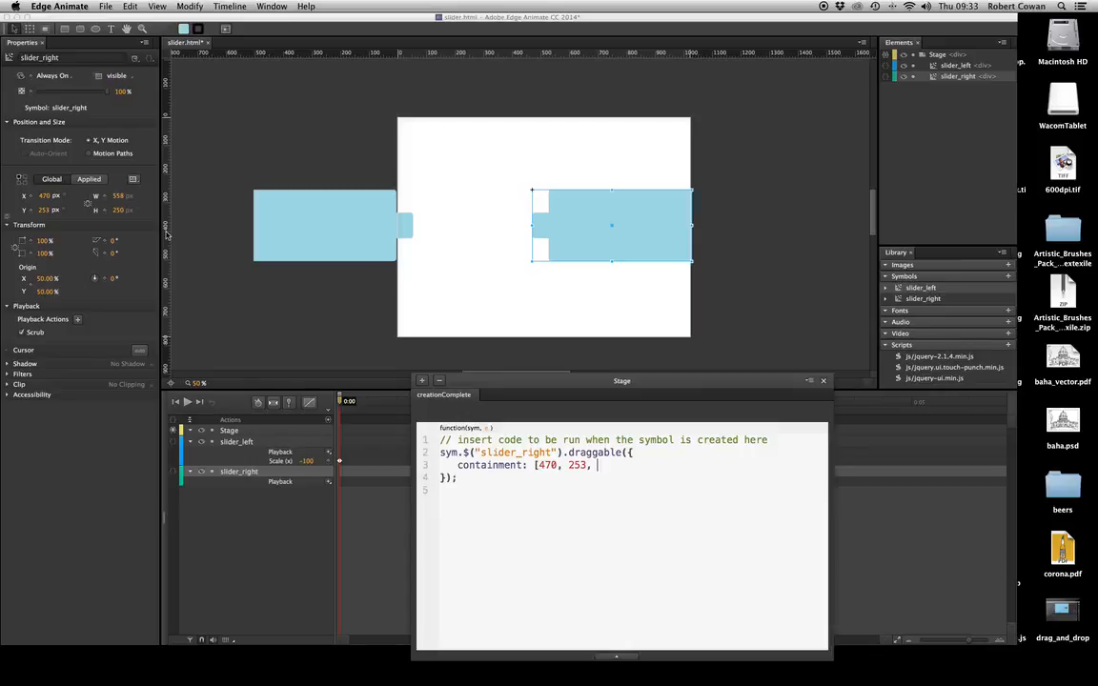
Complete the containment array as [470, 253, 1028, 503] and close the stage code.
type("10")
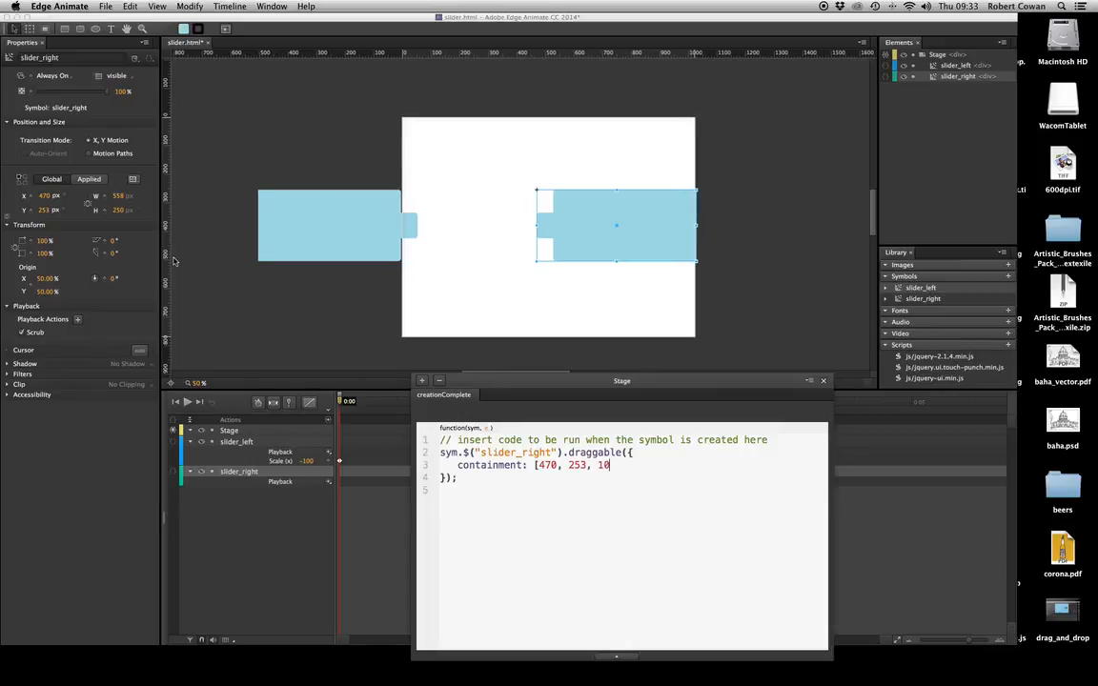
type("28,")
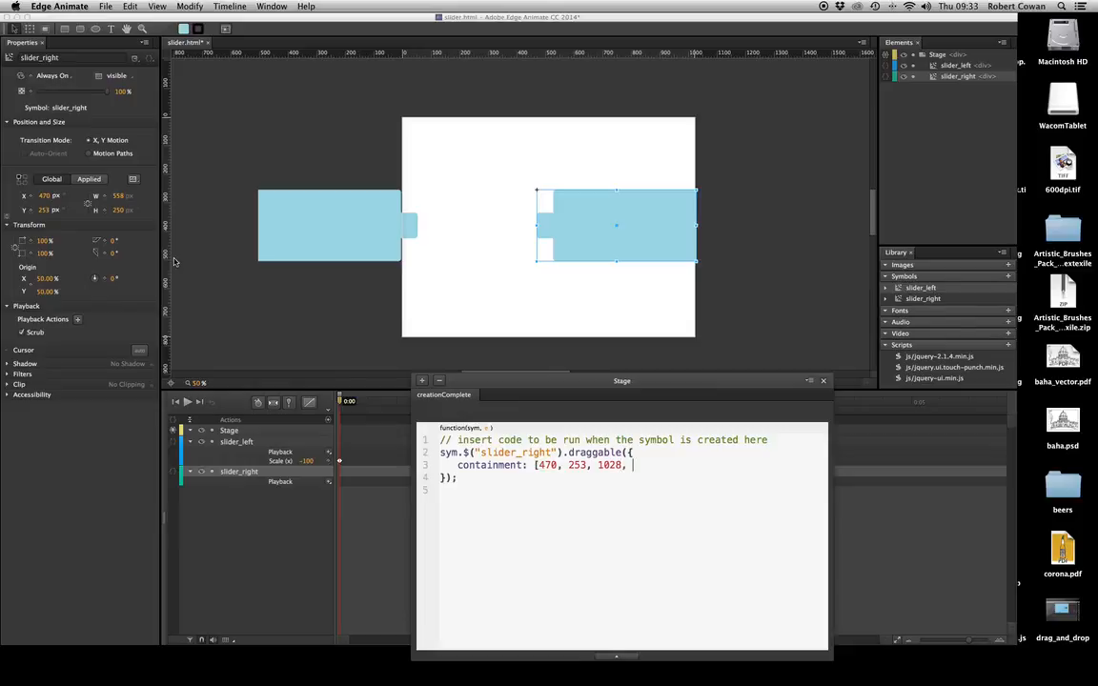
mouse_move(696, 273)
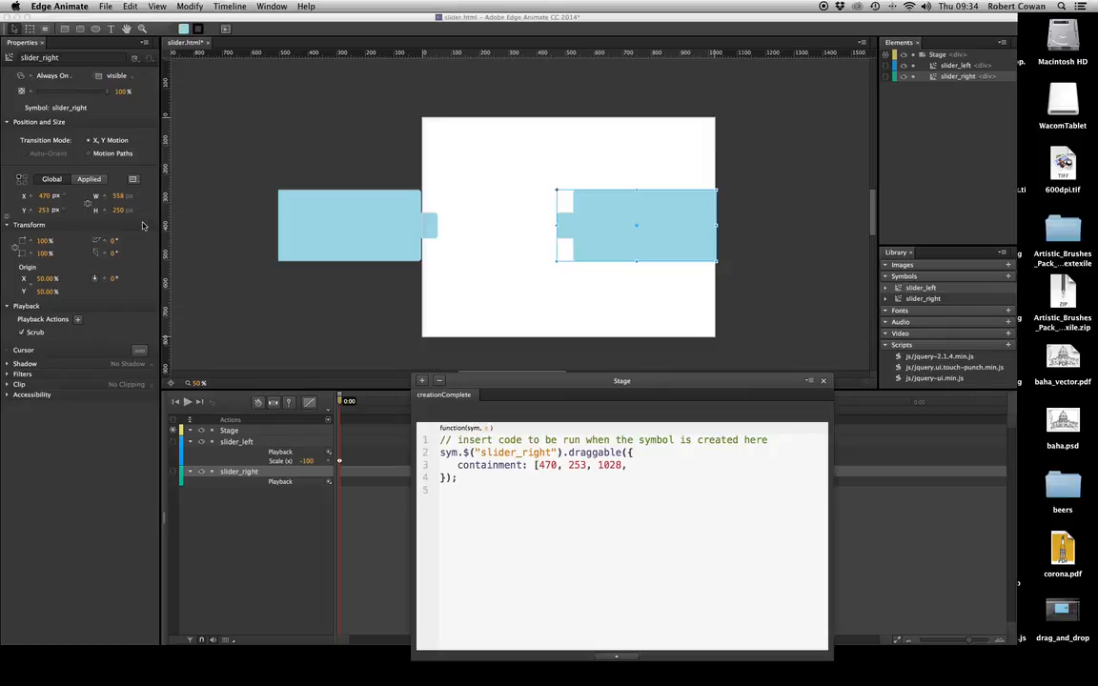
mouse_move(329, 227)
type(" 503")
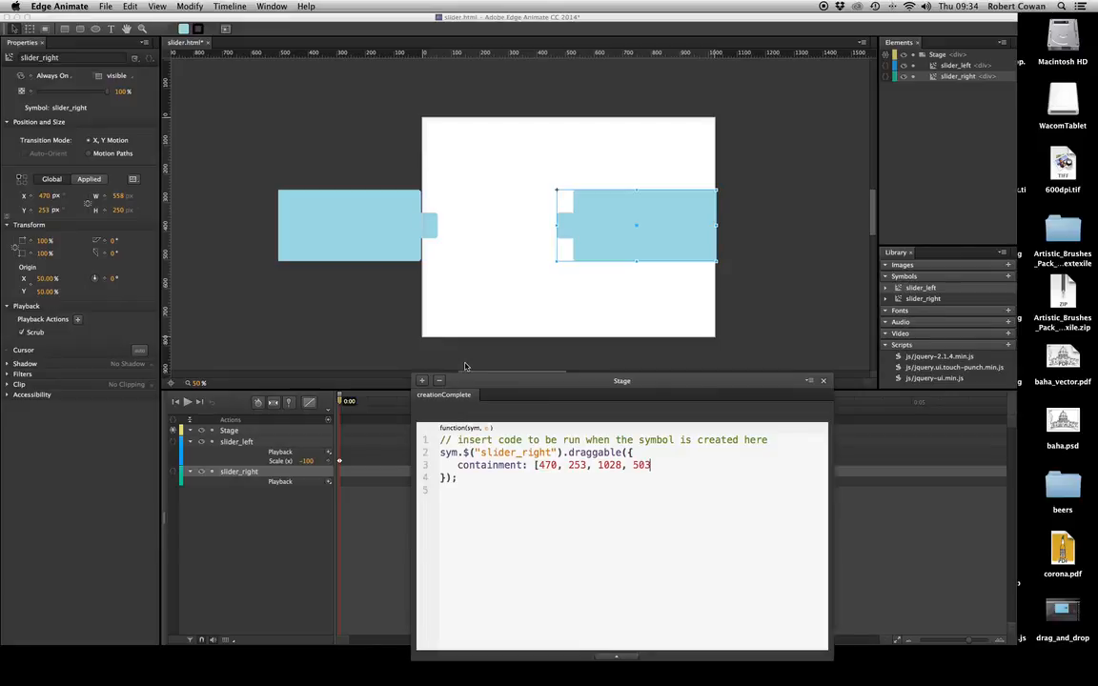
type("]")
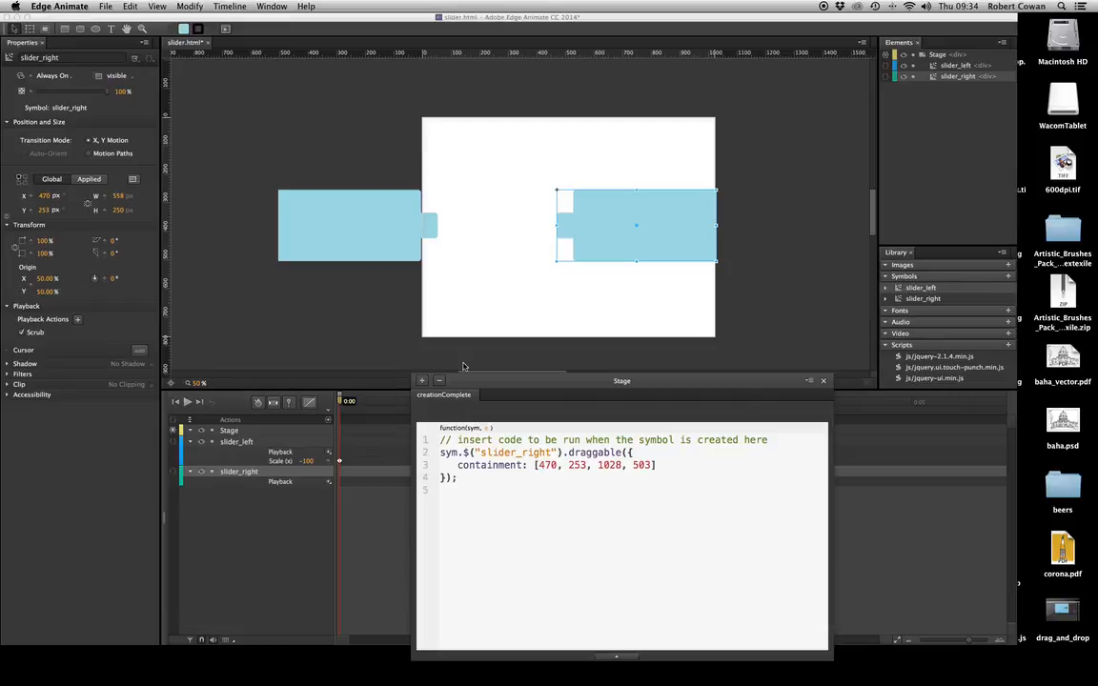
left_click(824, 380)
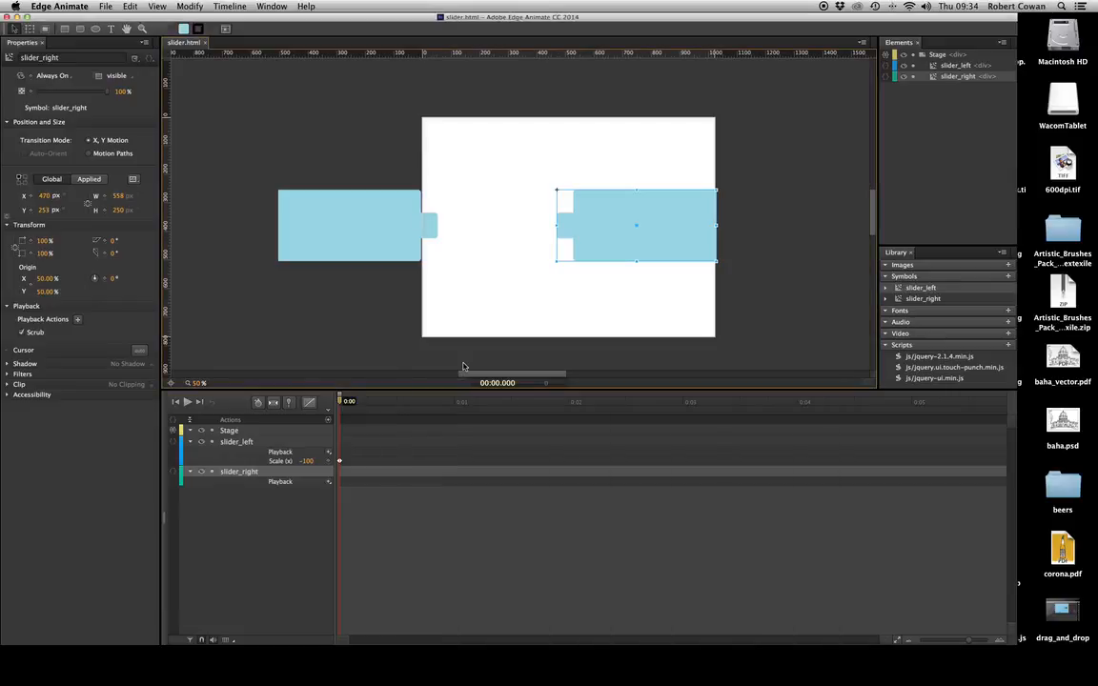
mouse_move(507, 291)
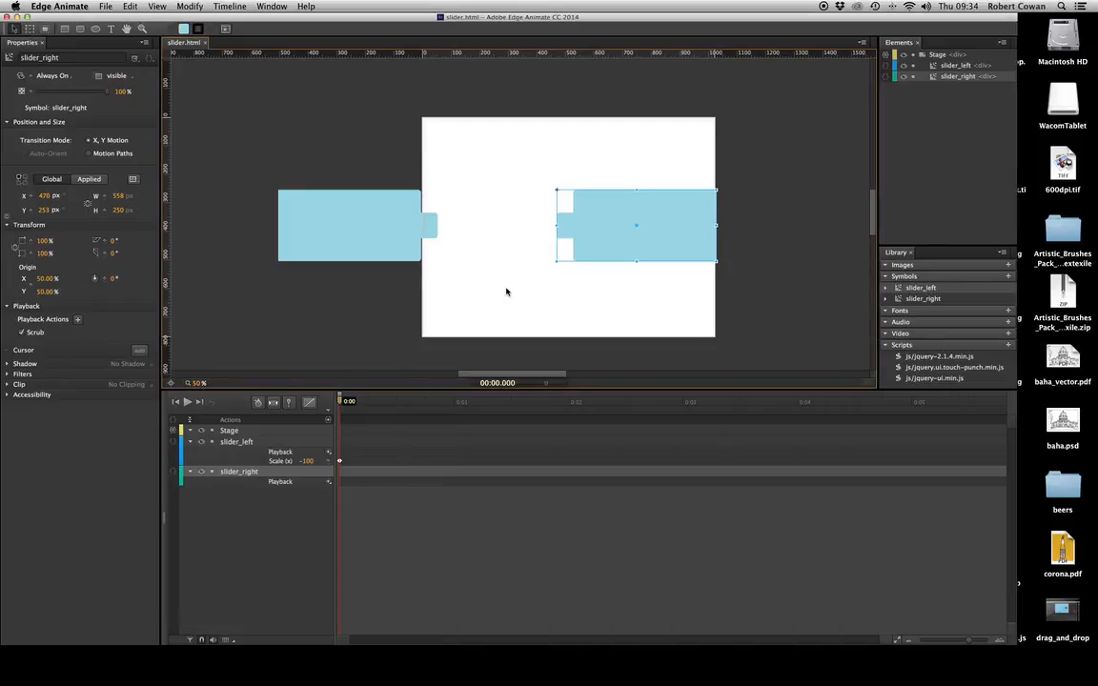
mouse_move(677, 184)
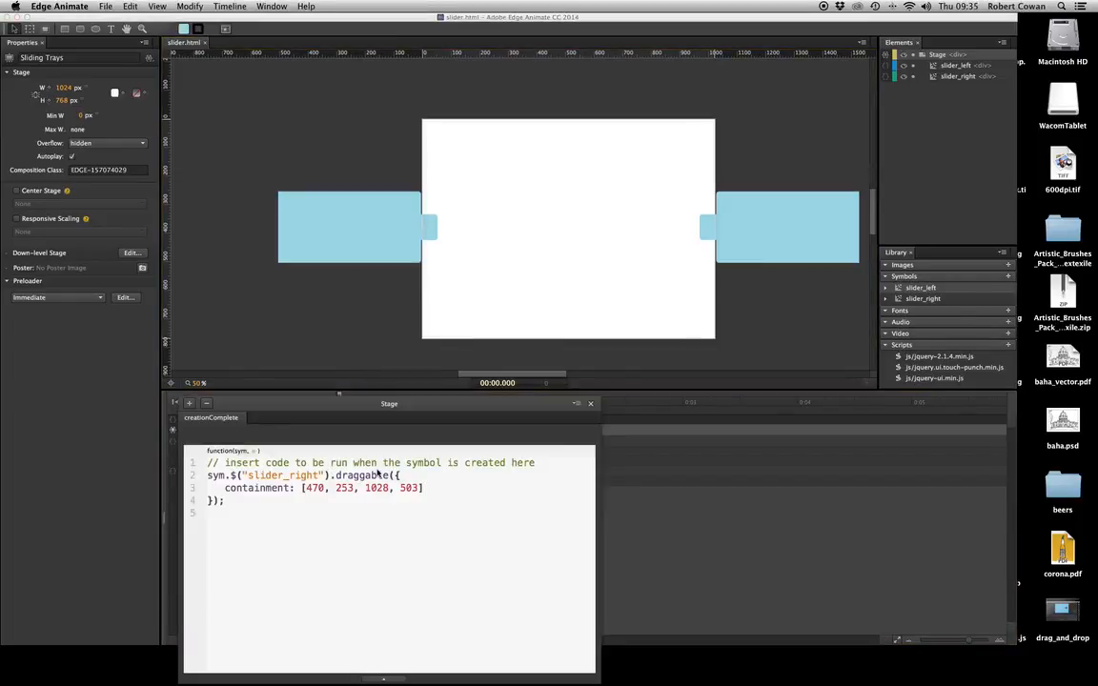
mouse_move(298, 474)
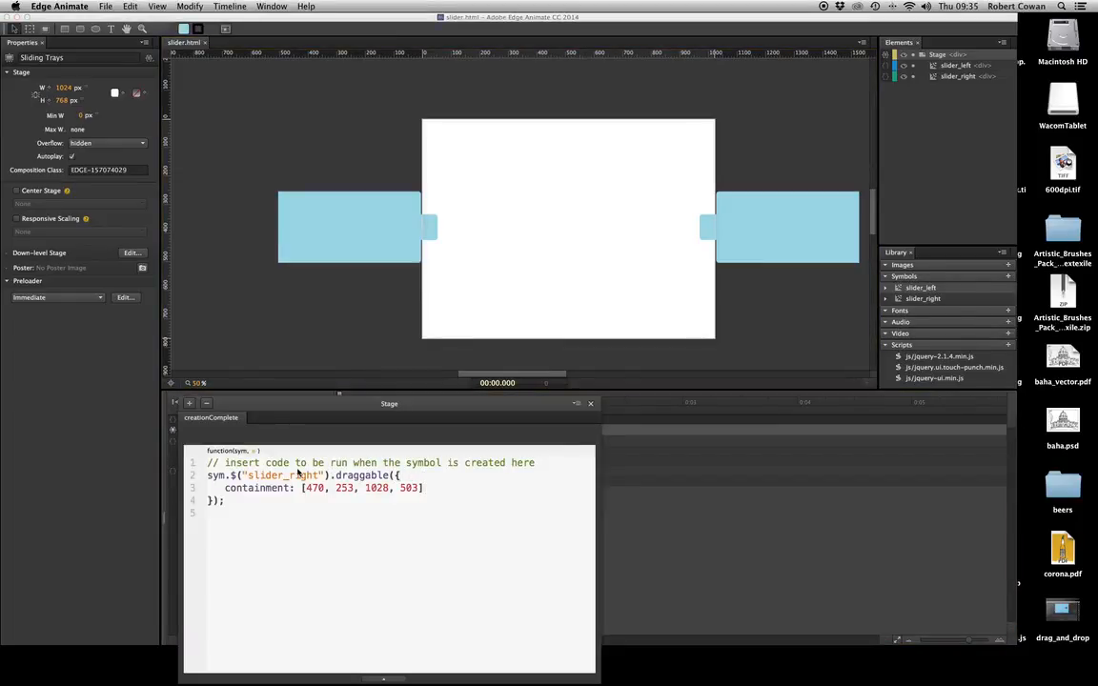
Add axis: "x" to the draggable options so the tray only moves horizontally.
type("axis")
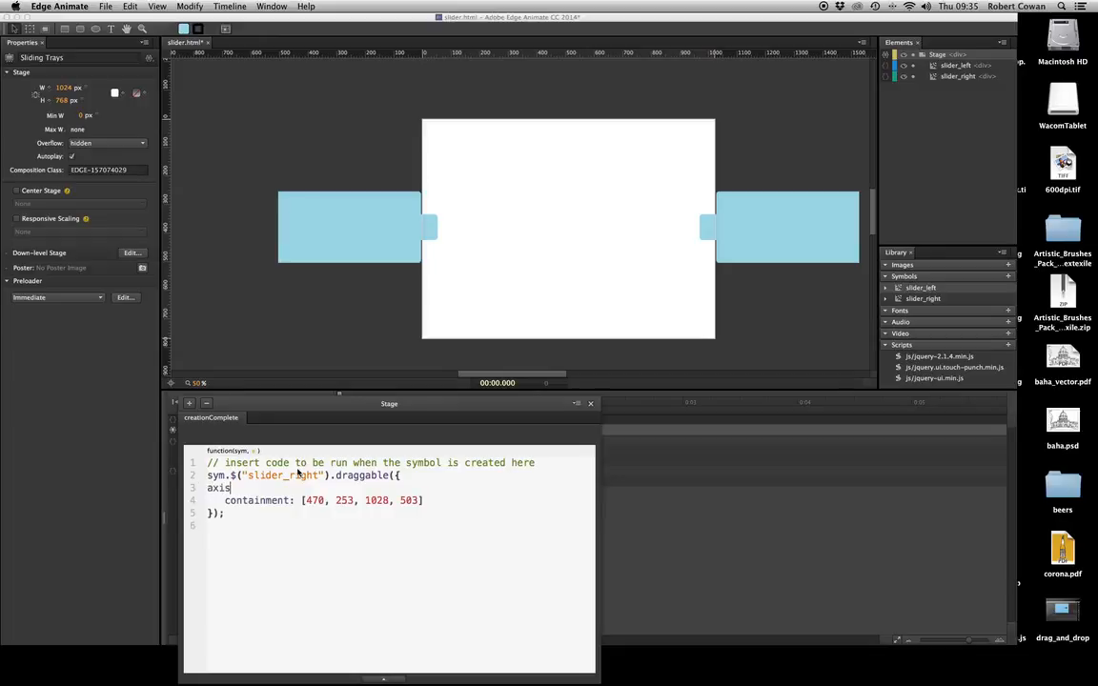
type(":")
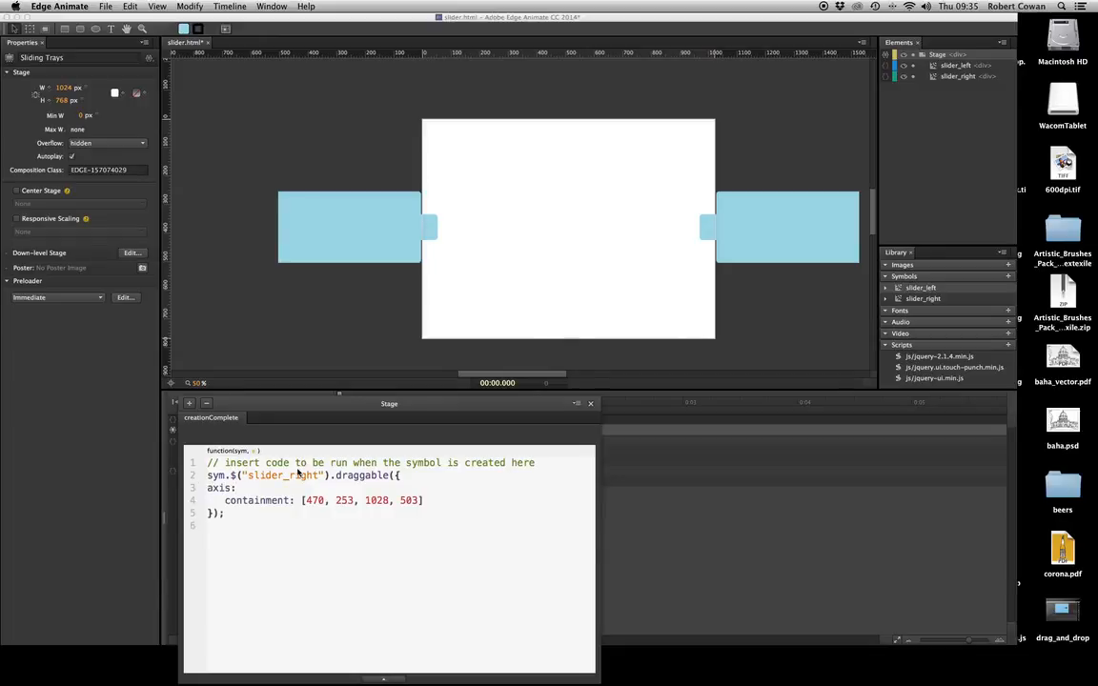
type("\"x")
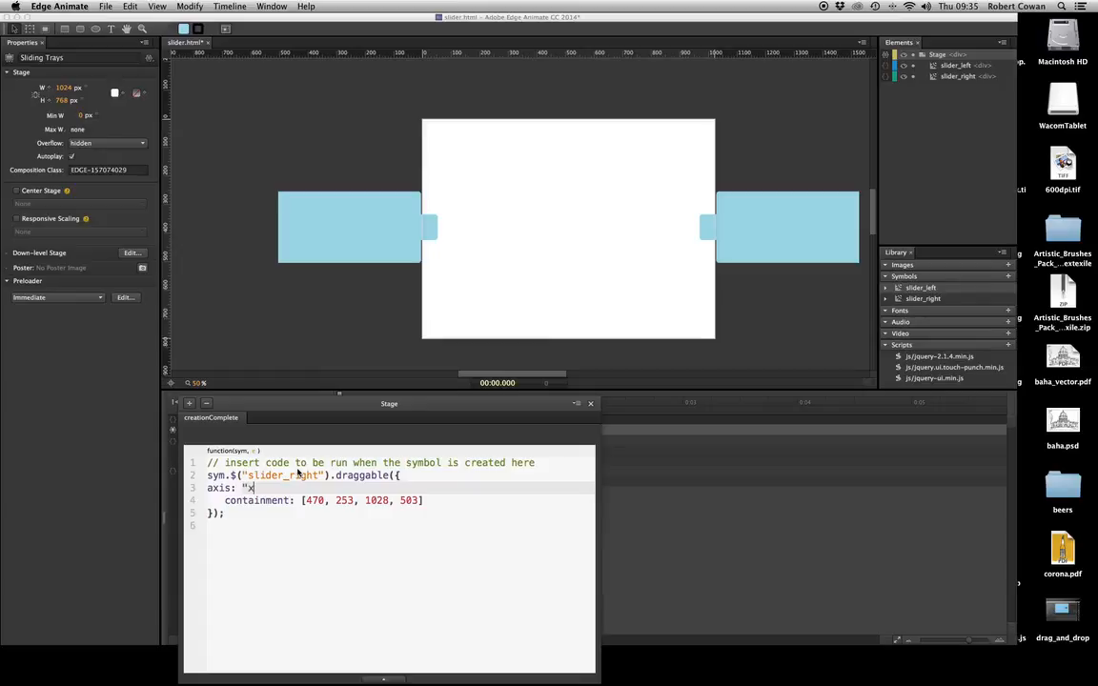
type("\"")
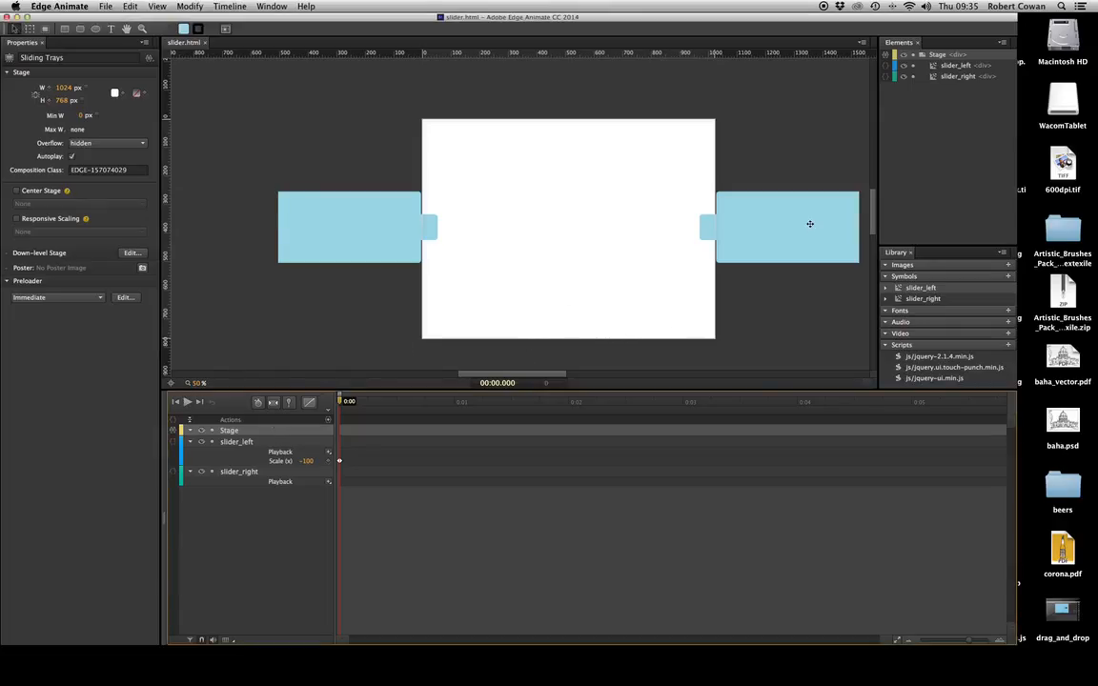
left_click(779, 227)
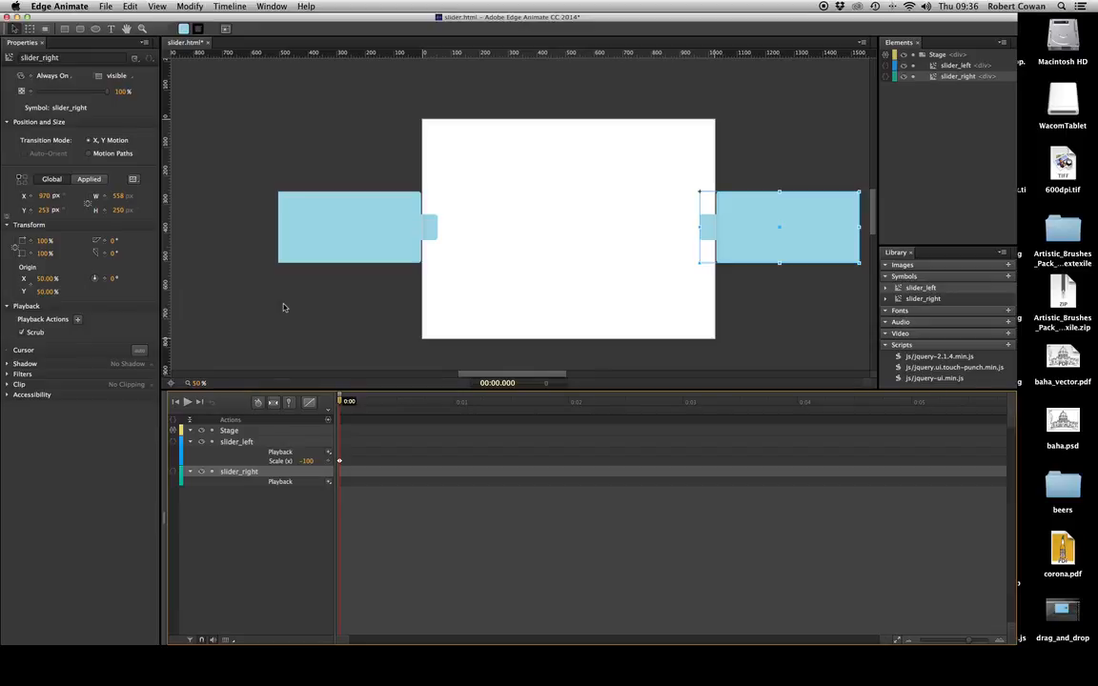
mouse_move(291, 306)
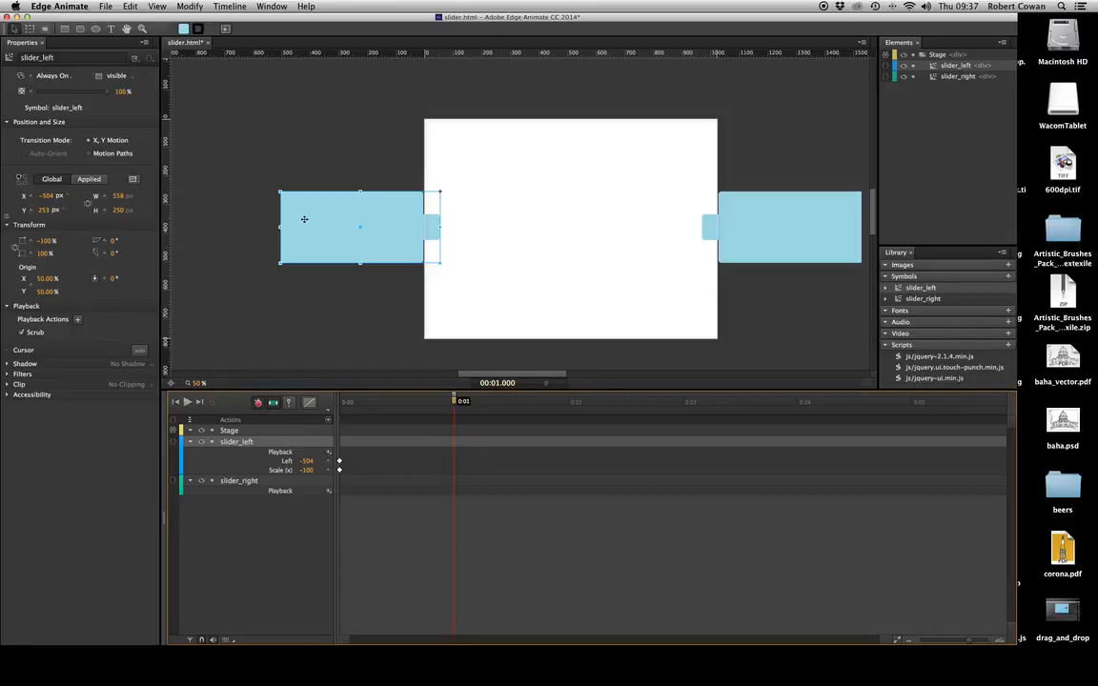
Drag the left tray onto the stage at 1s so Left animates from -504 to -8.
left_click_drag(304, 226, 451, 227)
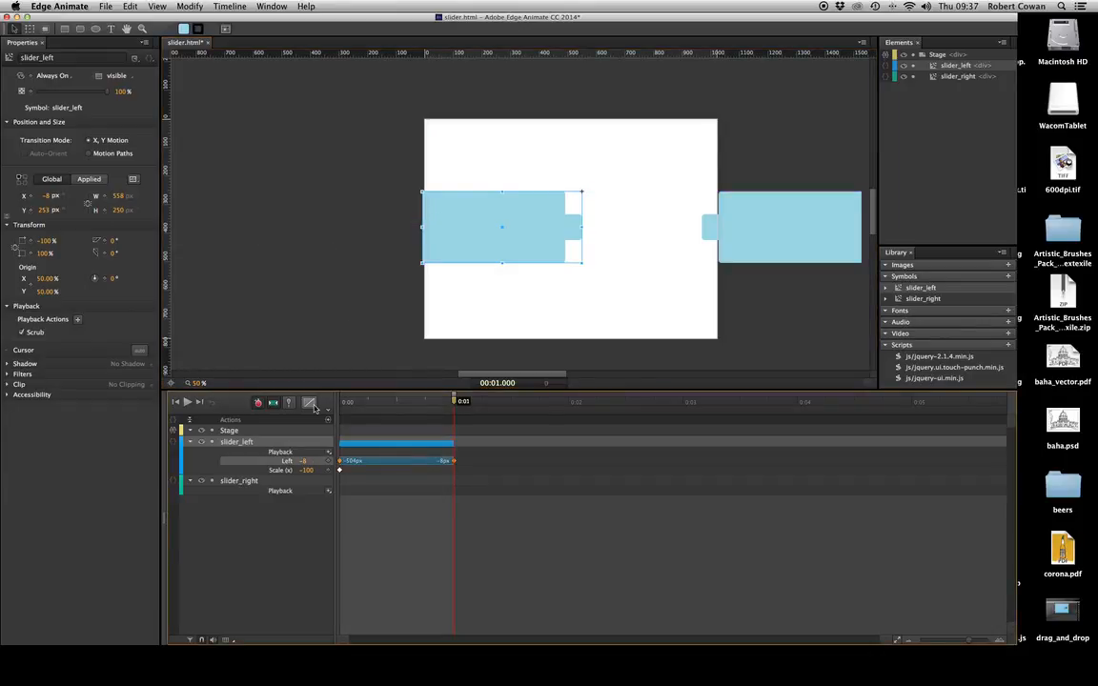
left_click(310, 403)
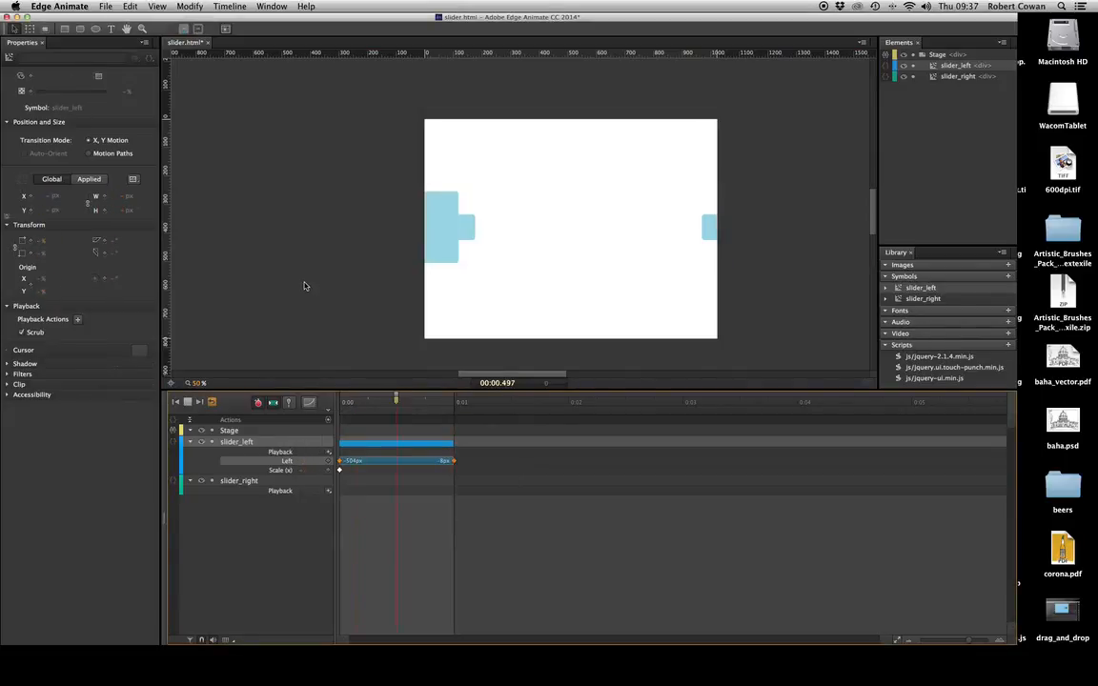
Move the timeline playhead and select the slider_left tray on the stage.
left_click_drag(396, 401, 454, 400)
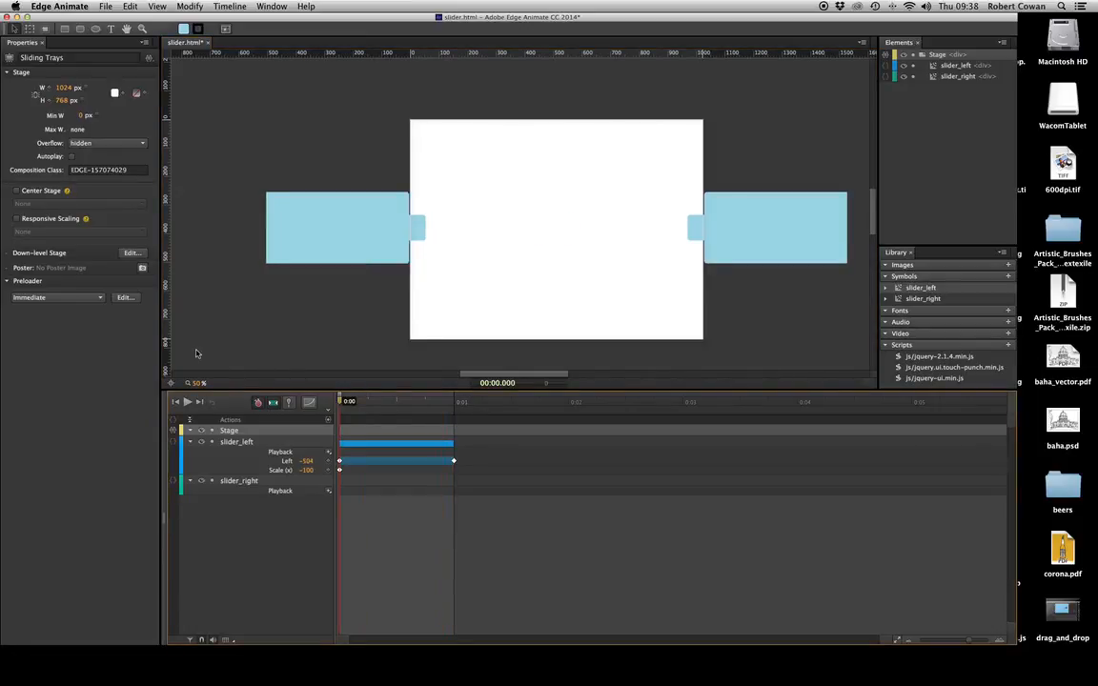
left_click(330, 231)
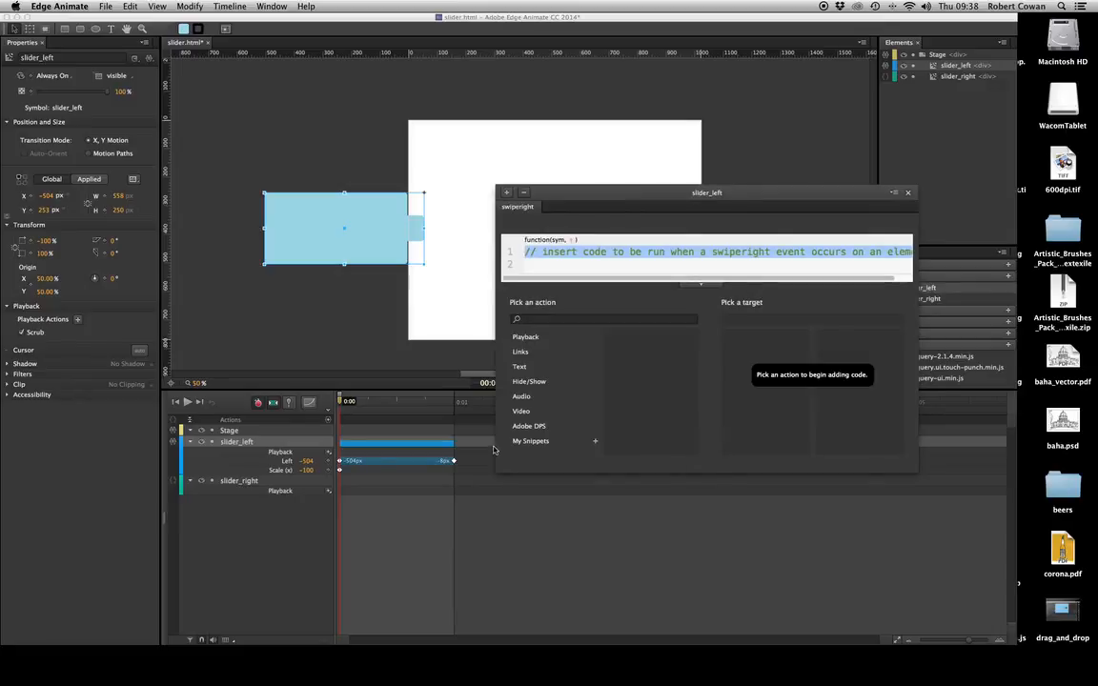
Give slider_left's swiperight action sym.play(); and start adding another event.
left_click(525, 336)
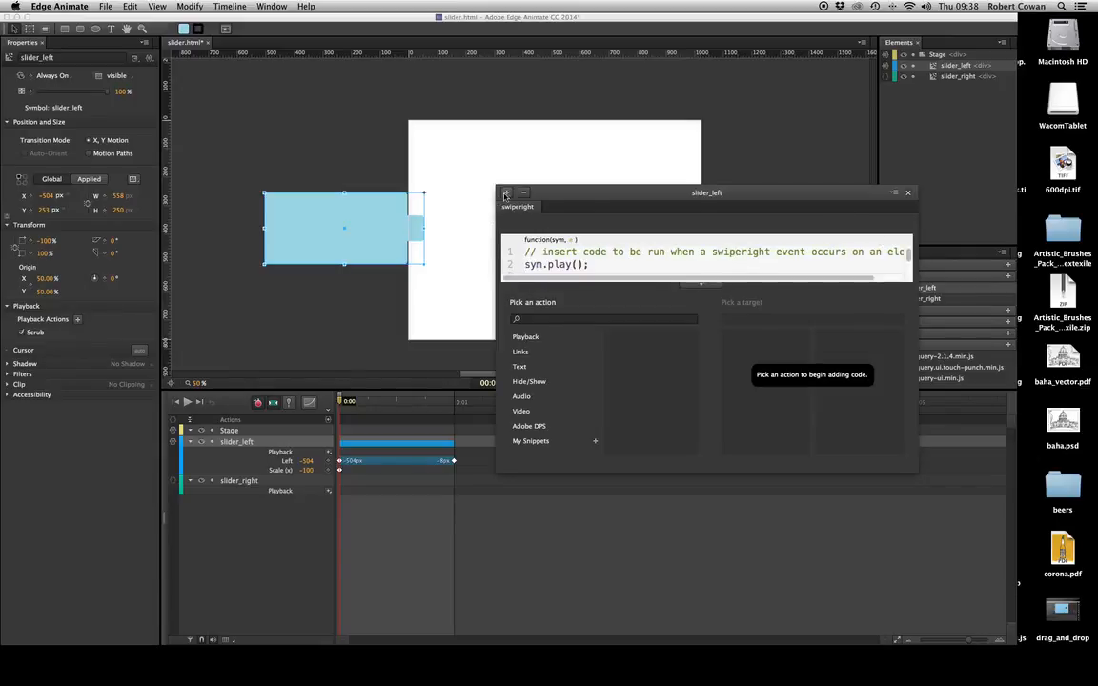
left_click(518, 207)
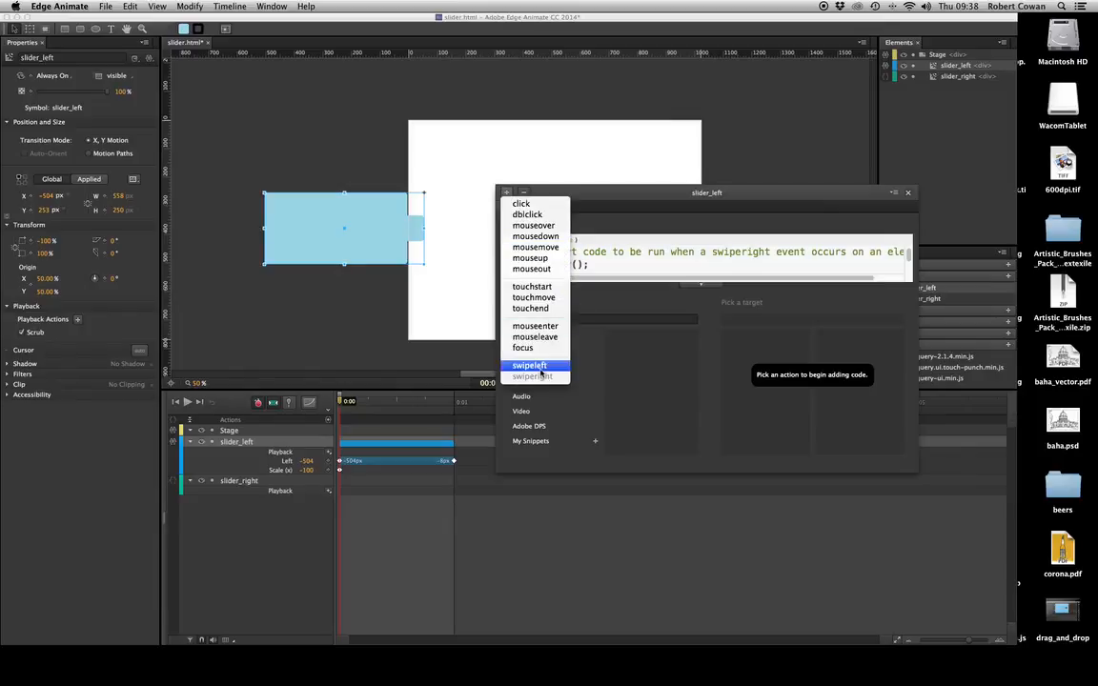
Add a swipeleft handler on slider_left that runs Play Reverse, then close the actions panel.
left_click(530, 365)
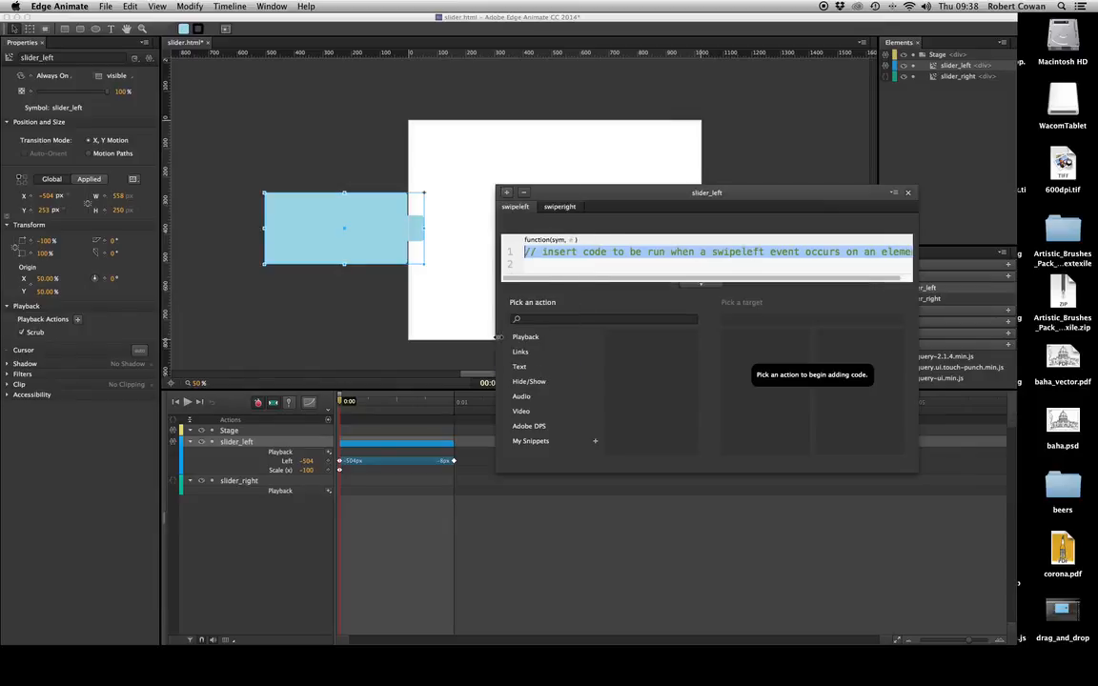
left_click(525, 336)
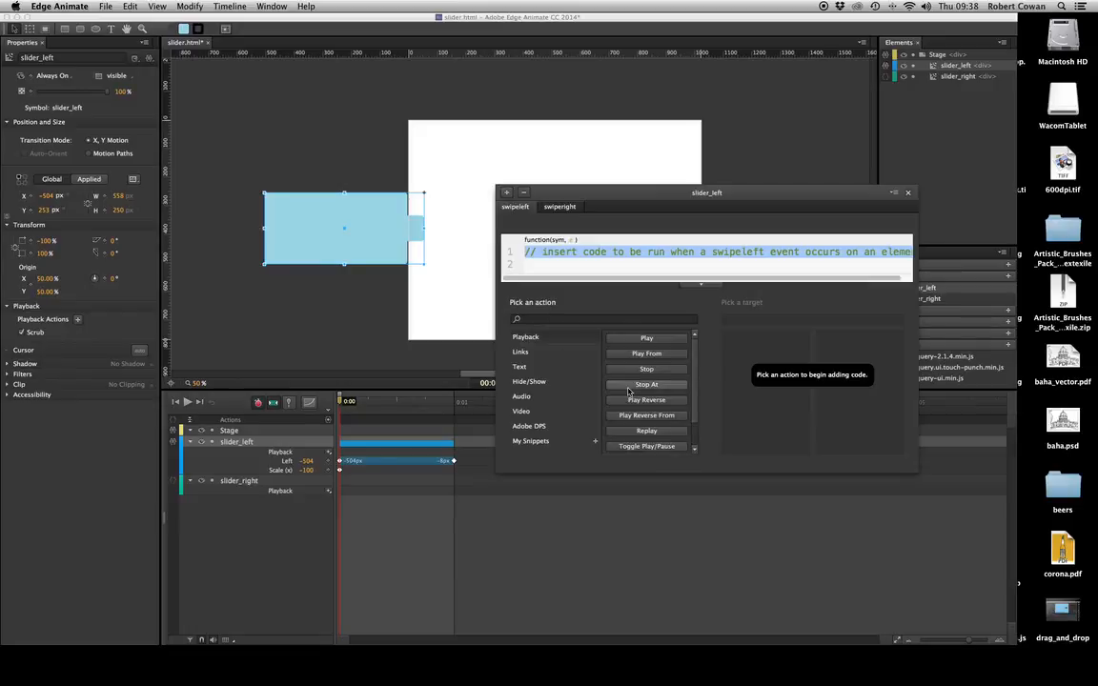
left_click(646, 337)
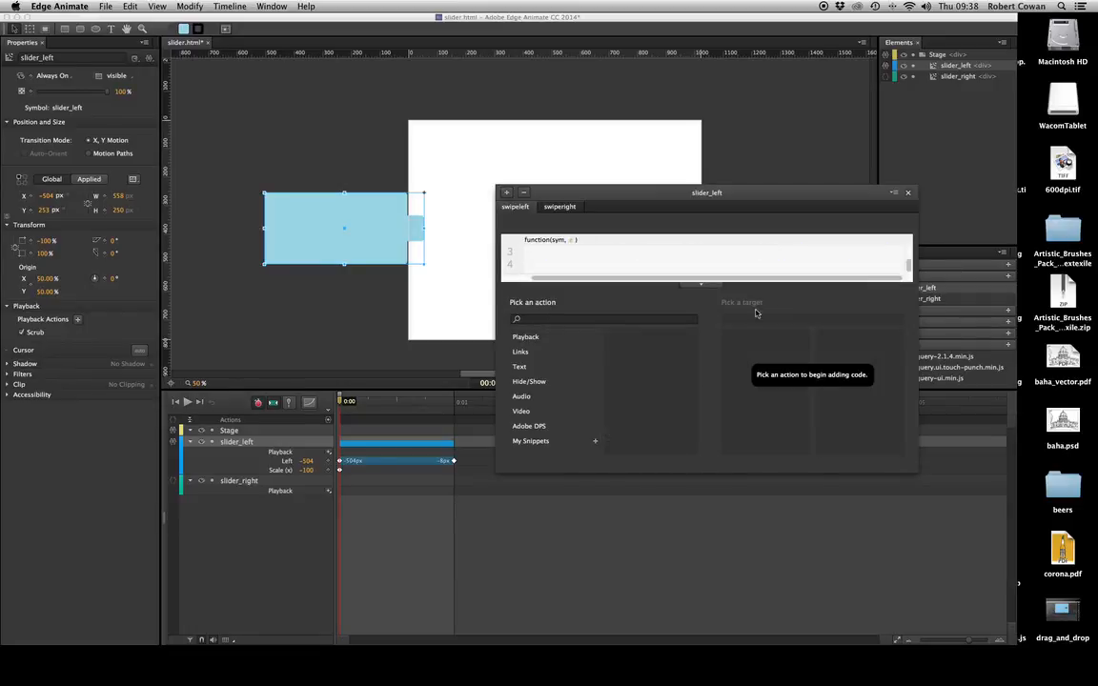
left_click(907, 193)
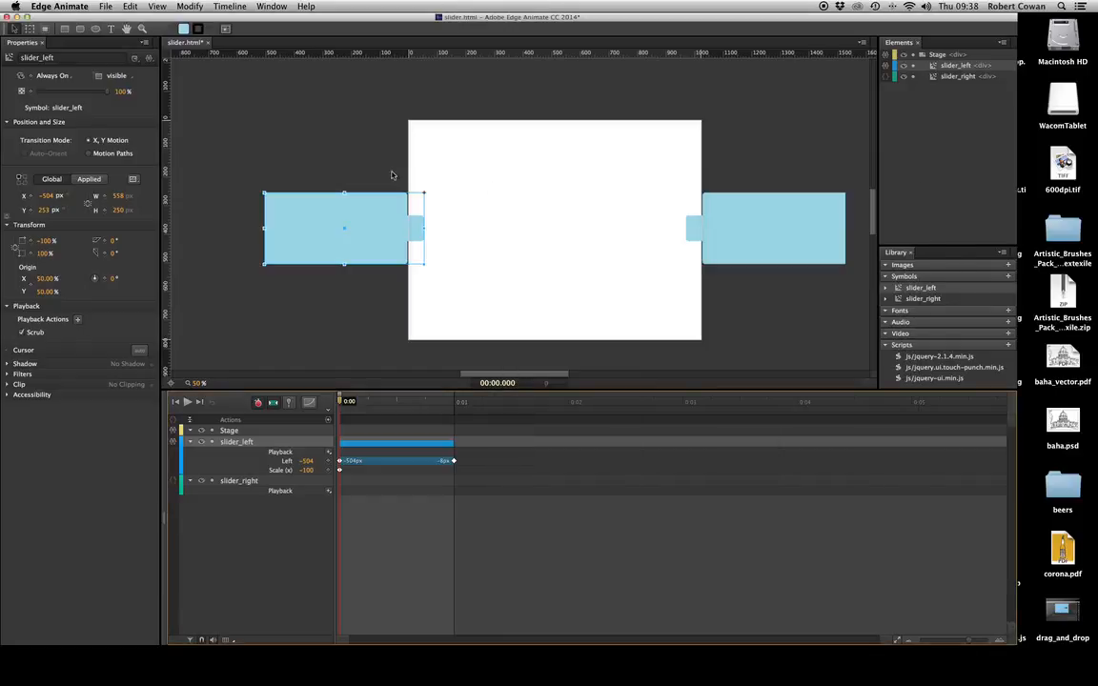